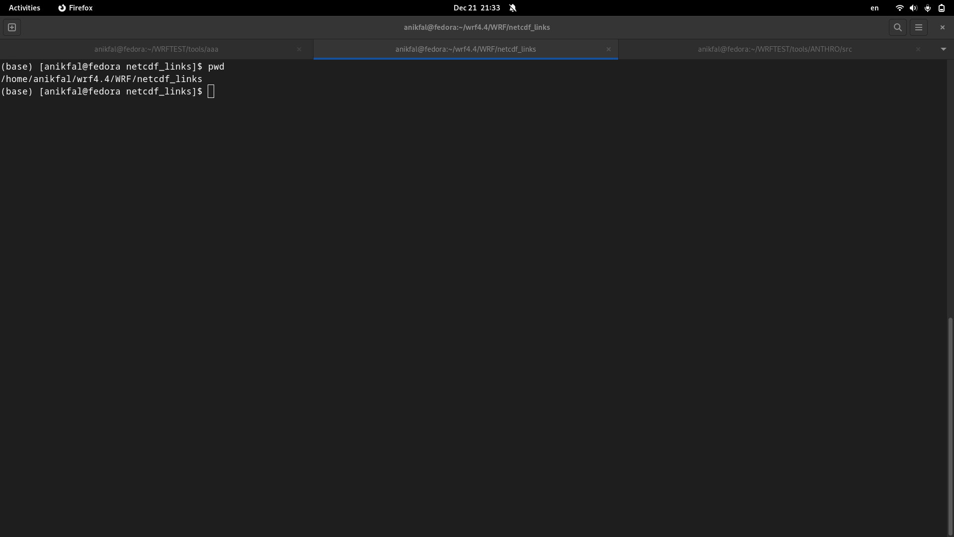
pyautogui.moveTo(590, 125)
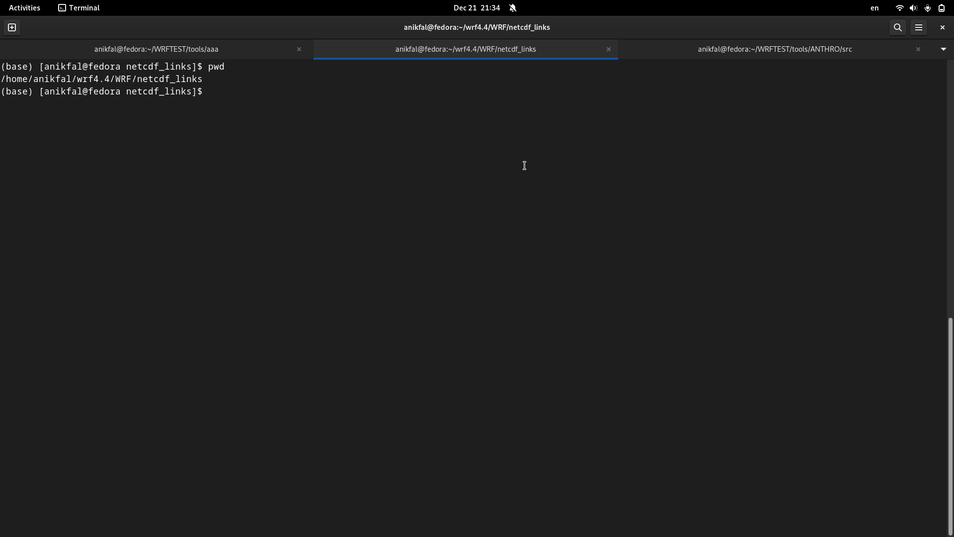
pyautogui.moveTo(495, 199)
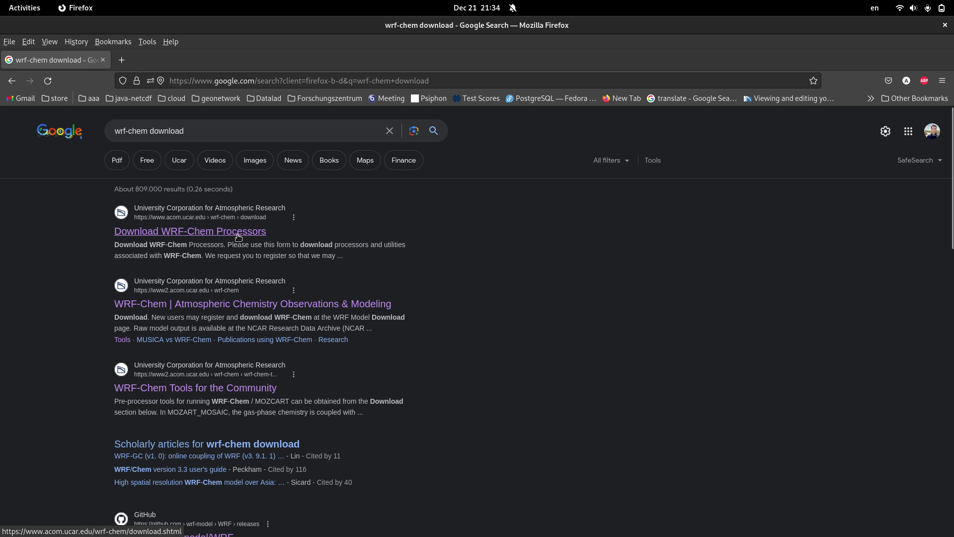
# Step: Open the 'Download WRF-Chem Processors' page and scroll to its 'Click to download' buttons
pyautogui.click(190, 231)
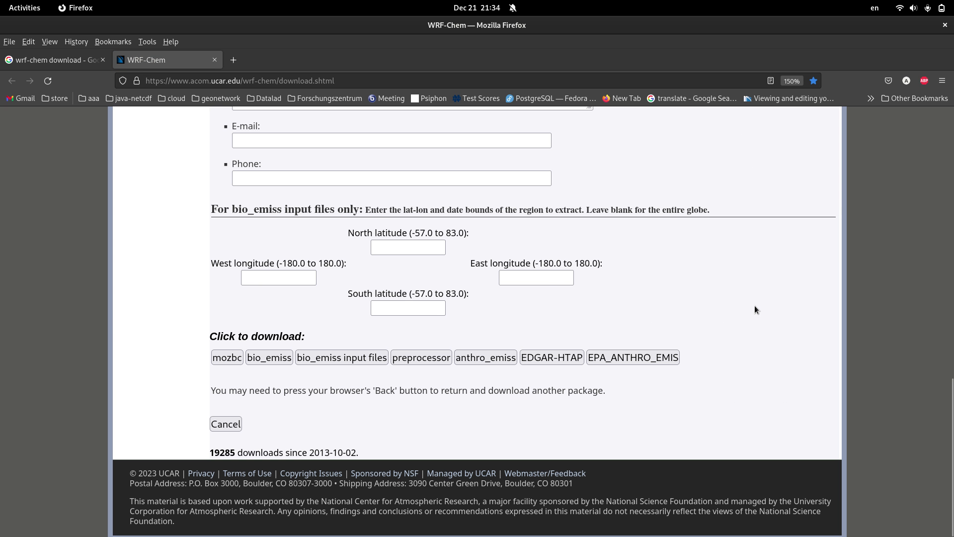
pyautogui.moveTo(827, 321)
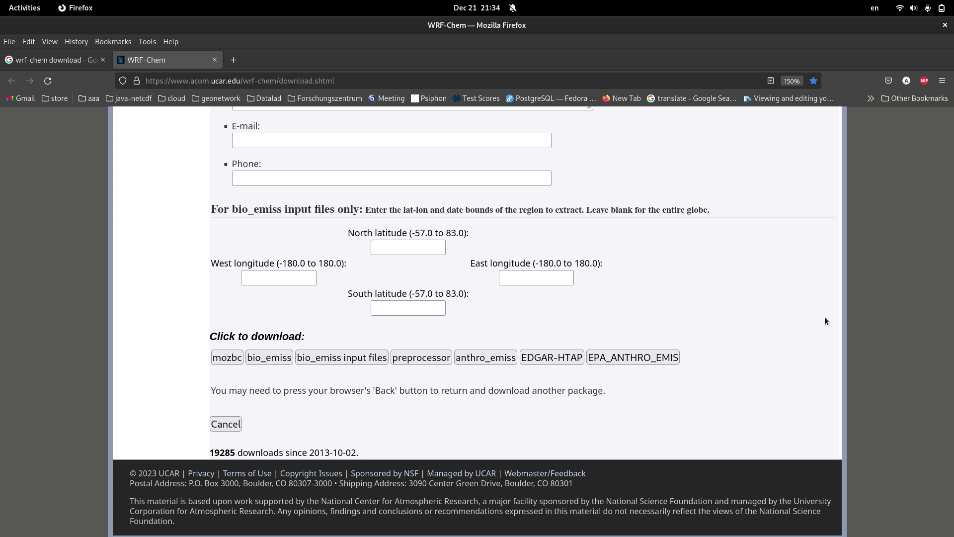
pyautogui.moveTo(794, 264)
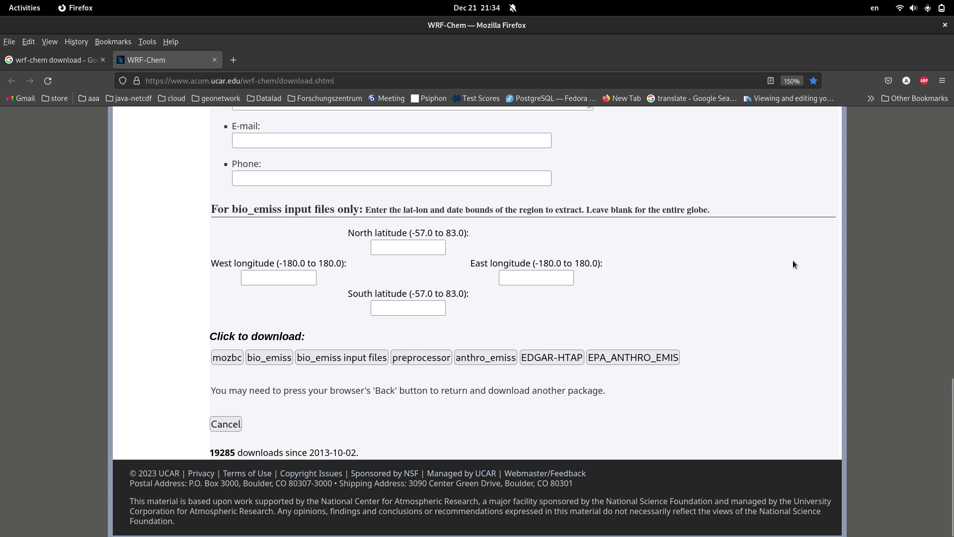
pyautogui.scroll(3)
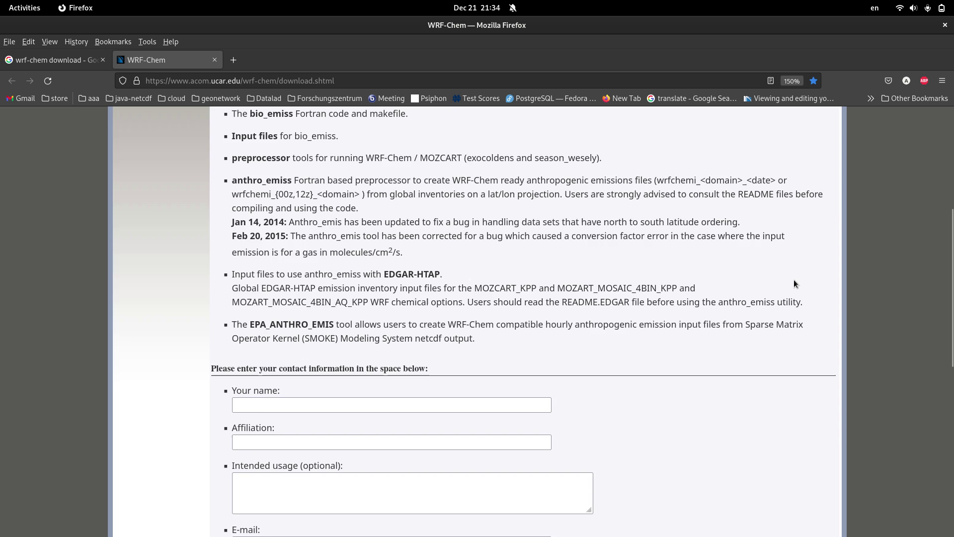
pyautogui.scroll(-3)
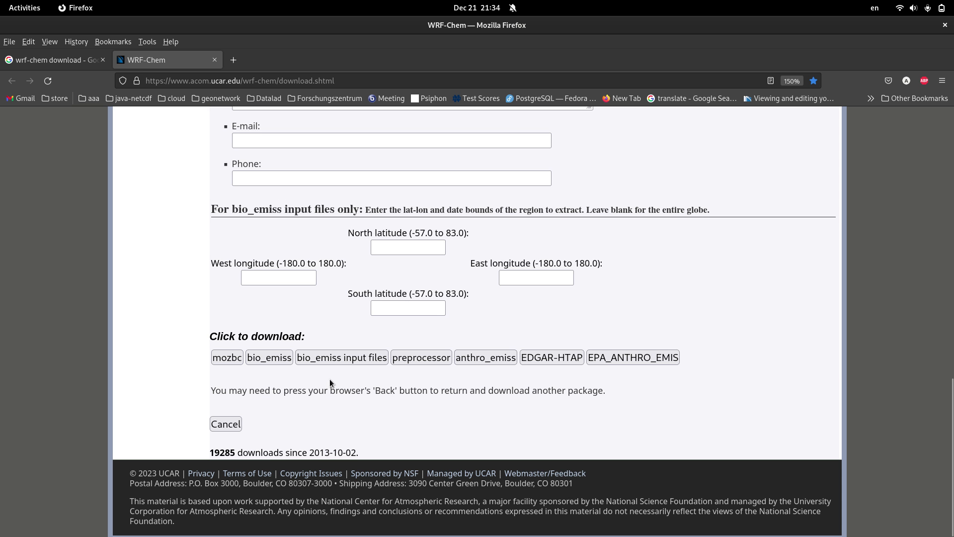
pyautogui.moveTo(383, 383)
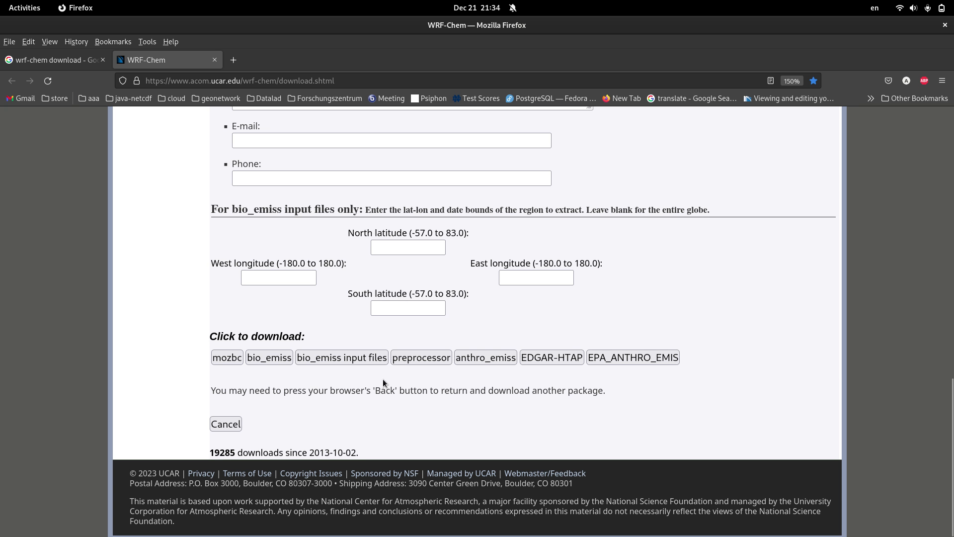
pyautogui.moveTo(545, 378)
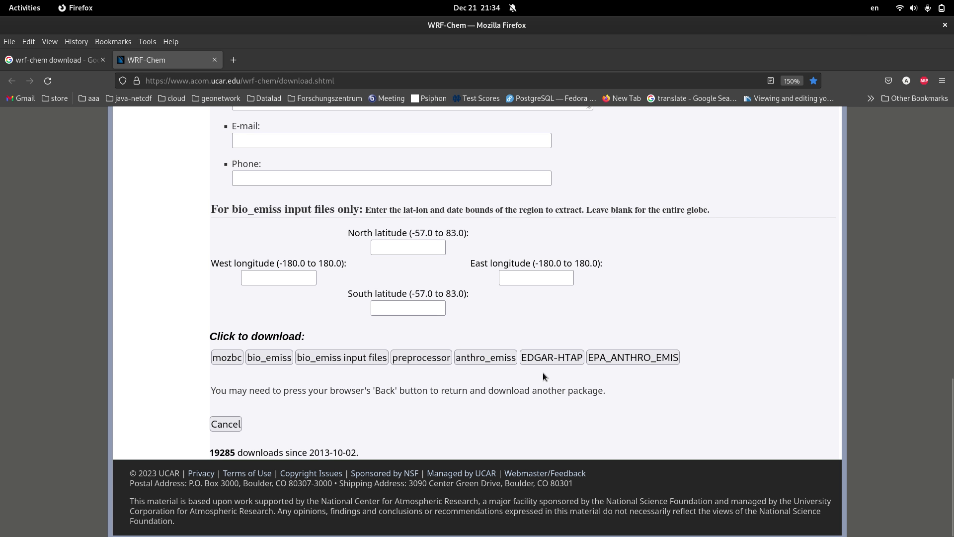
pyautogui.moveTo(545, 371)
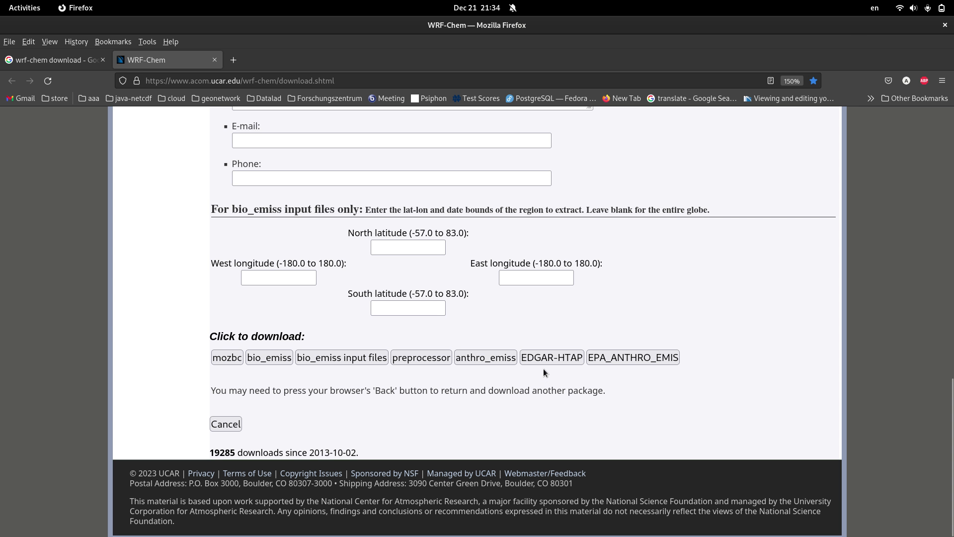
pyautogui.moveTo(605, 407)
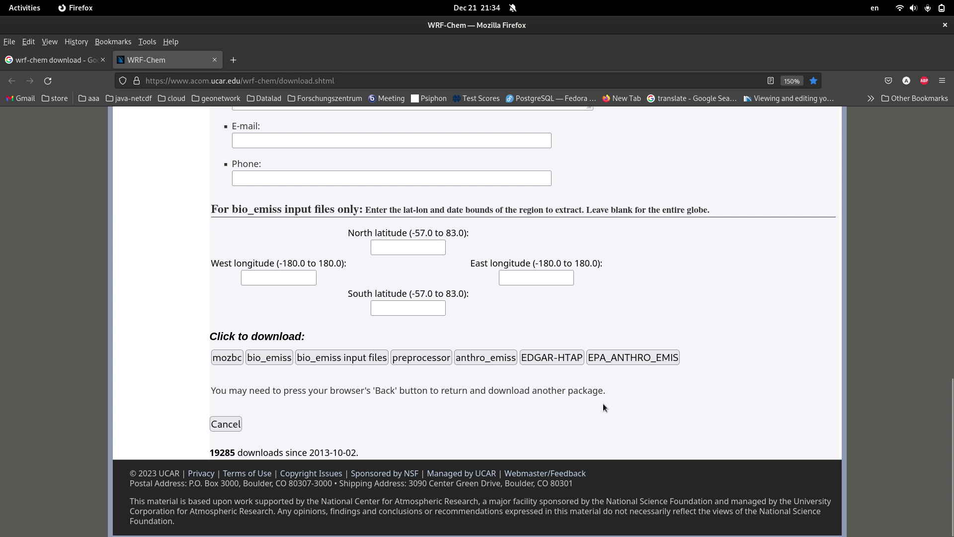
pyautogui.moveTo(602, 408)
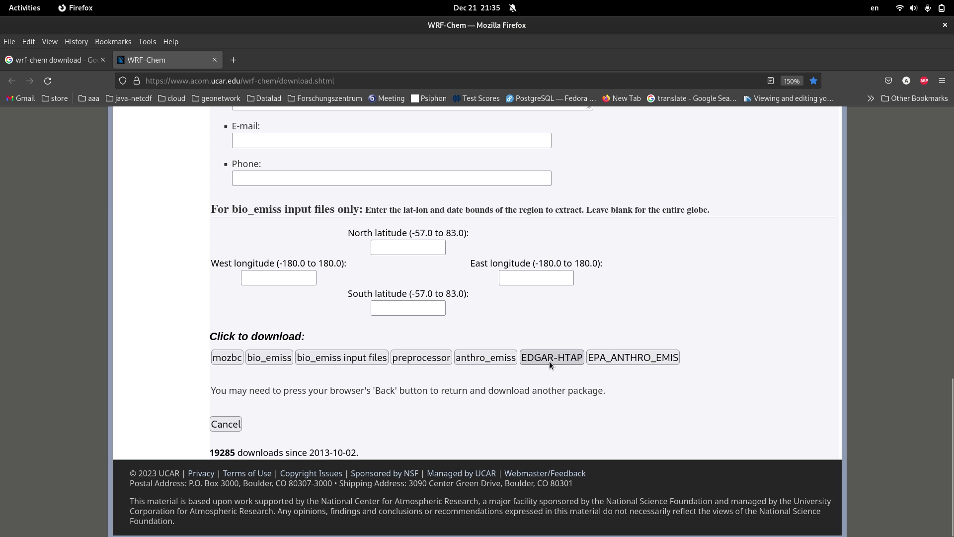
pyautogui.moveTo(532, 372)
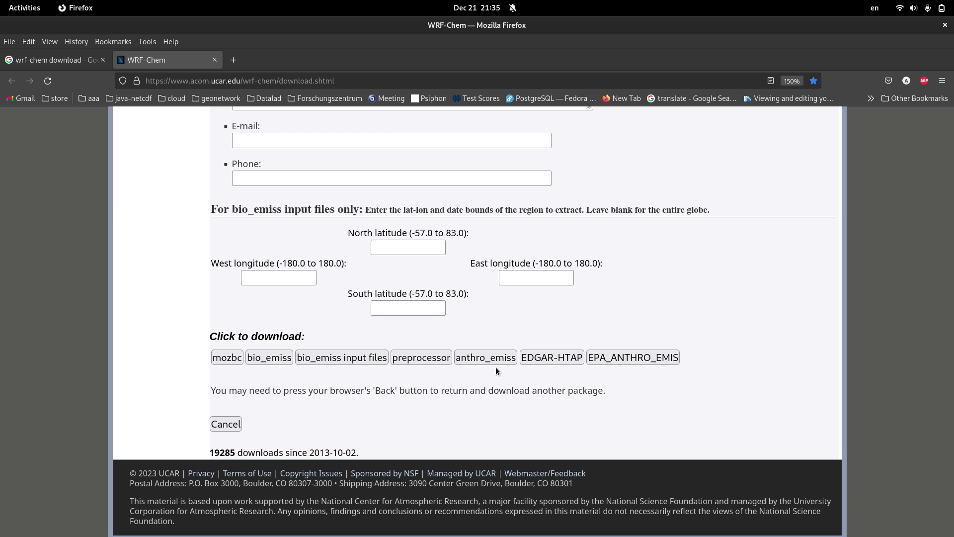
pyautogui.moveTo(559, 378)
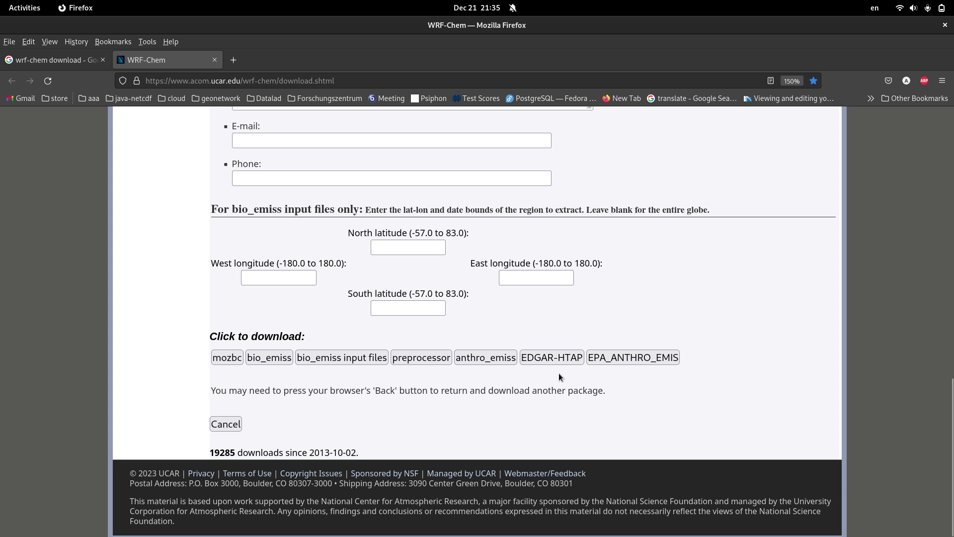
pyautogui.moveTo(562, 368)
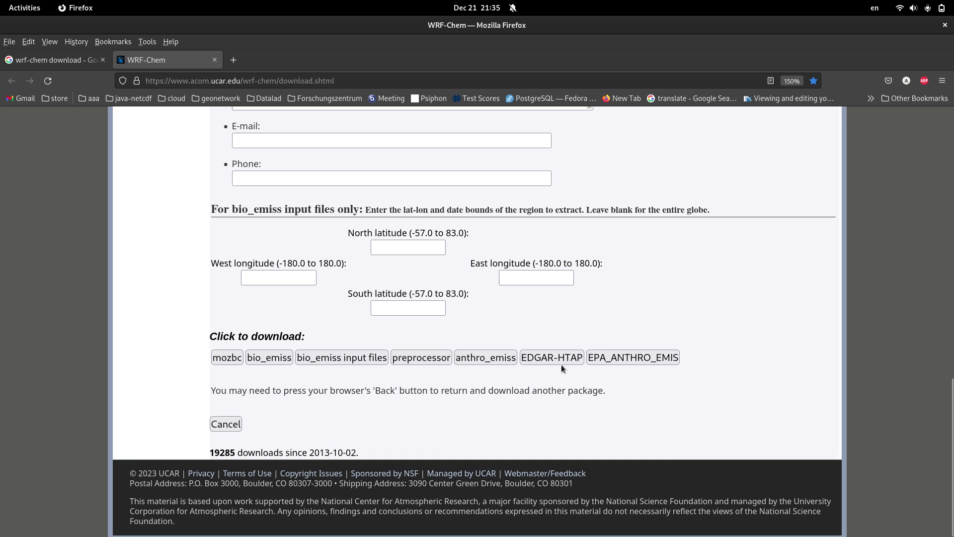
pyautogui.scroll(3)
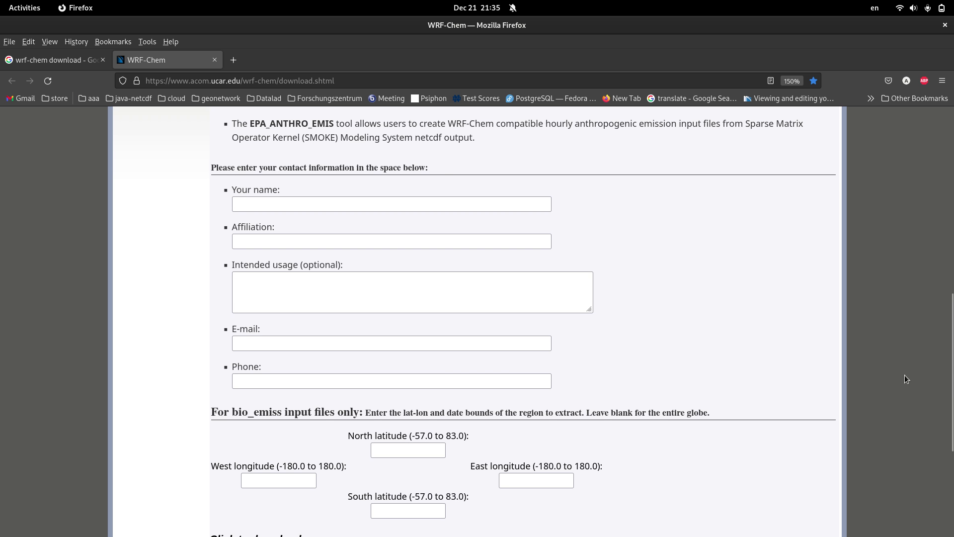
pyautogui.scroll(-3)
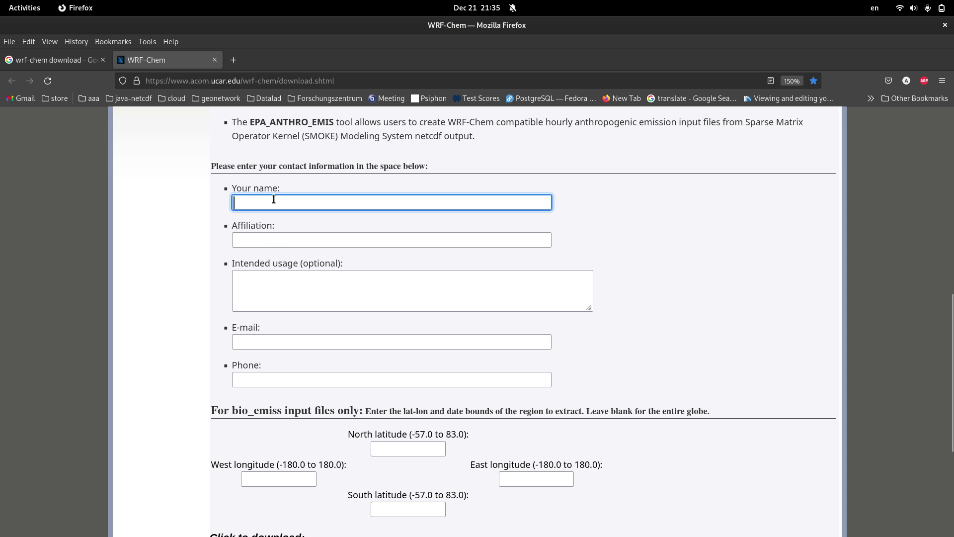
pyautogui.click(392, 239)
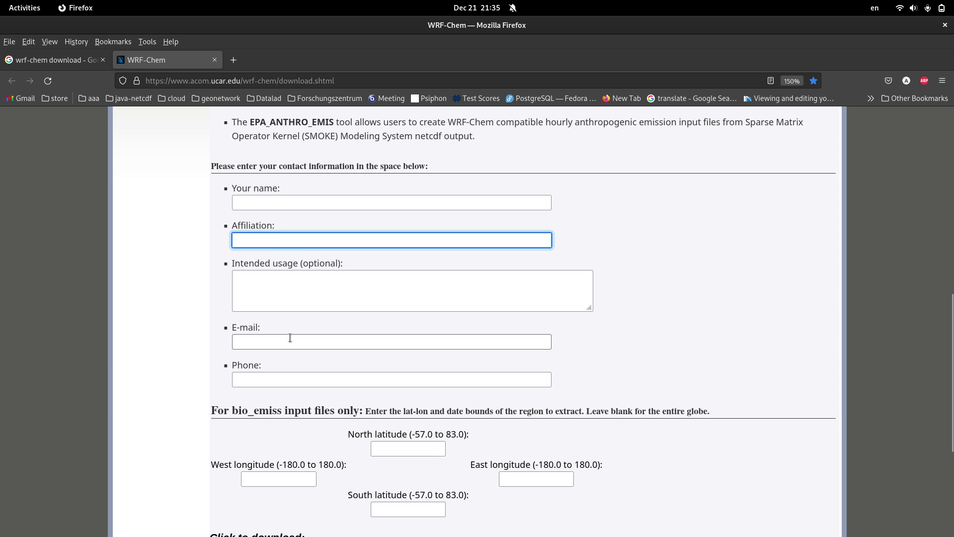
pyautogui.scroll(-3)
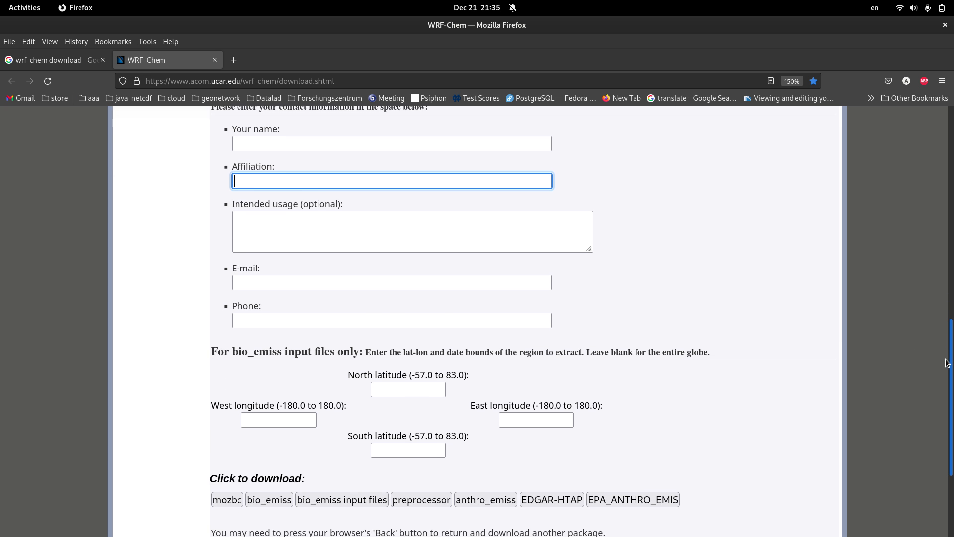
pyautogui.scroll(-3)
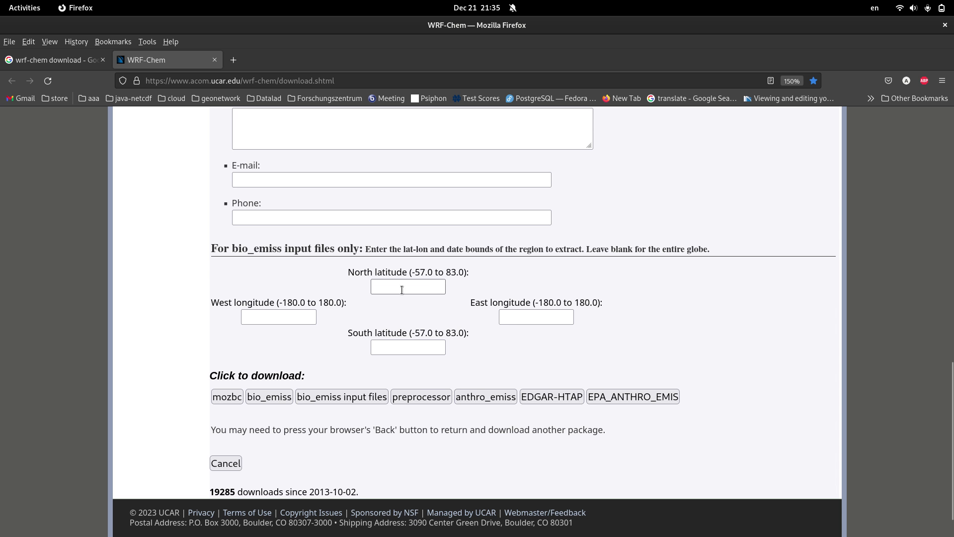
pyautogui.click(279, 317)
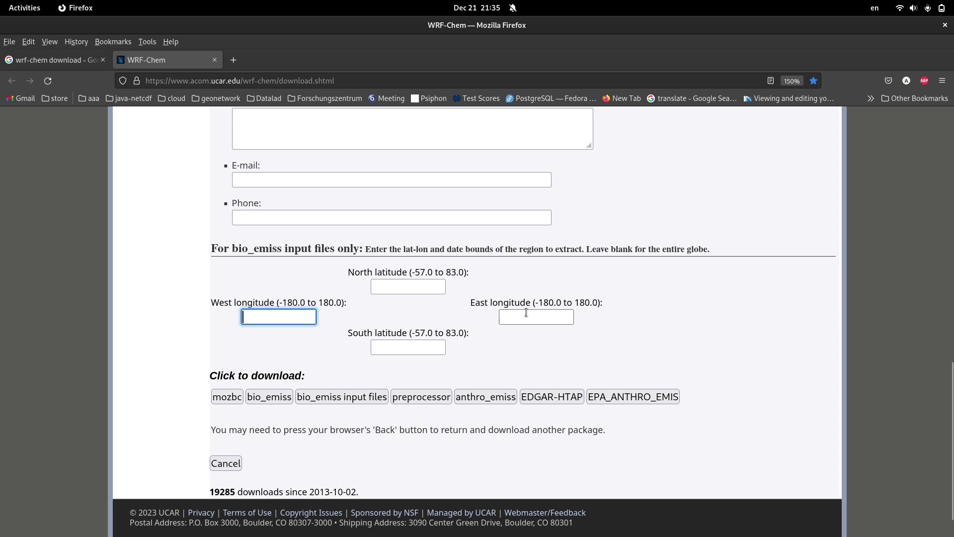
pyautogui.moveTo(350, 342)
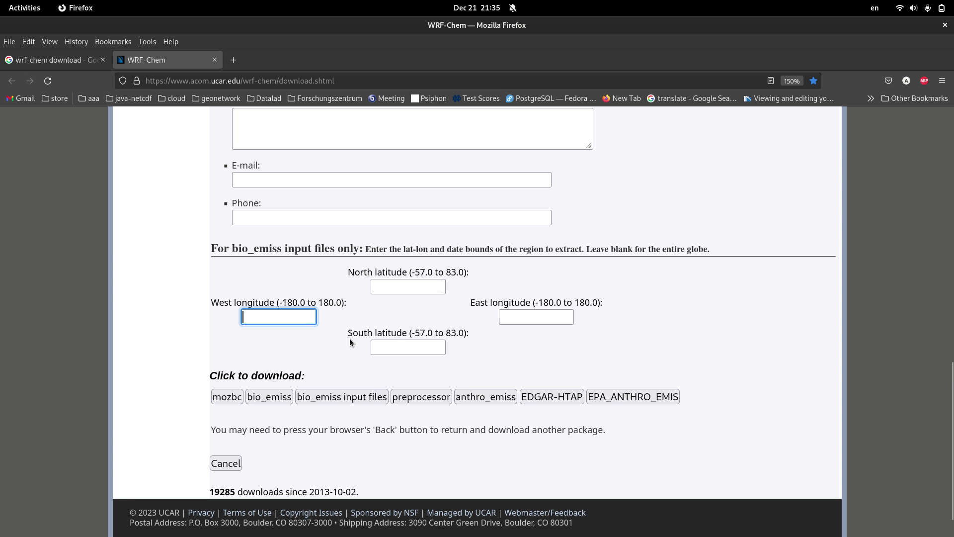
pyautogui.click(536, 317)
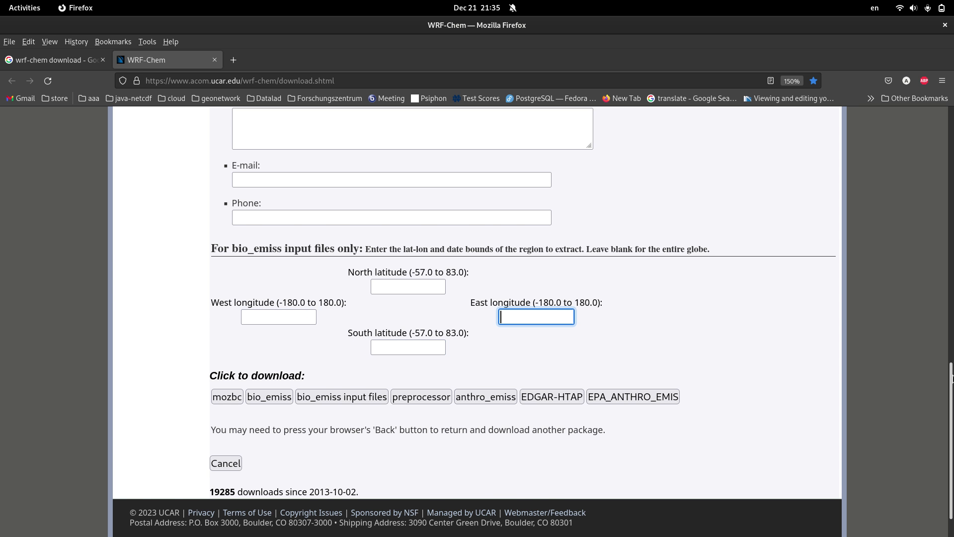
pyautogui.scroll(-3)
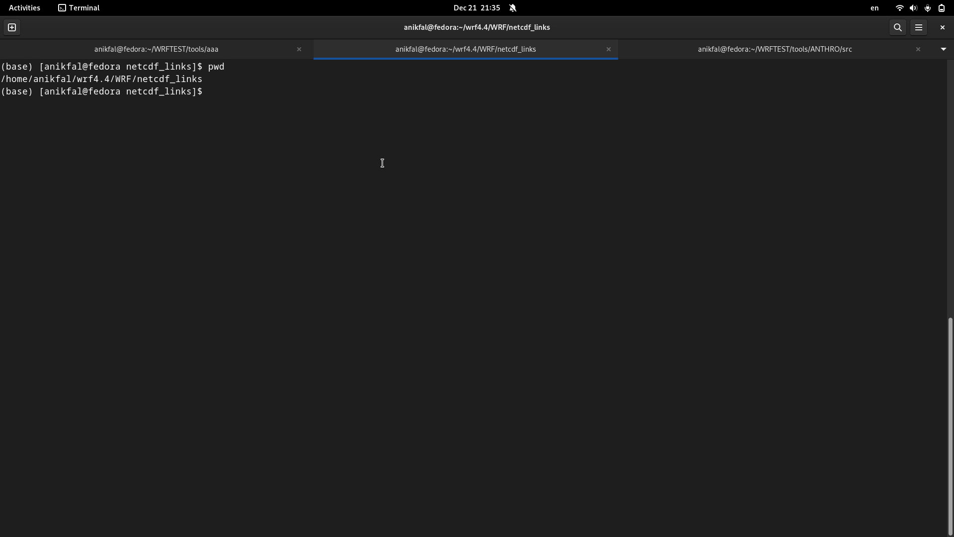
# Step: In the tools/aaa shell, extract ANTHRO.tar and enter ANTHRO/src
pyautogui.click(156, 49)
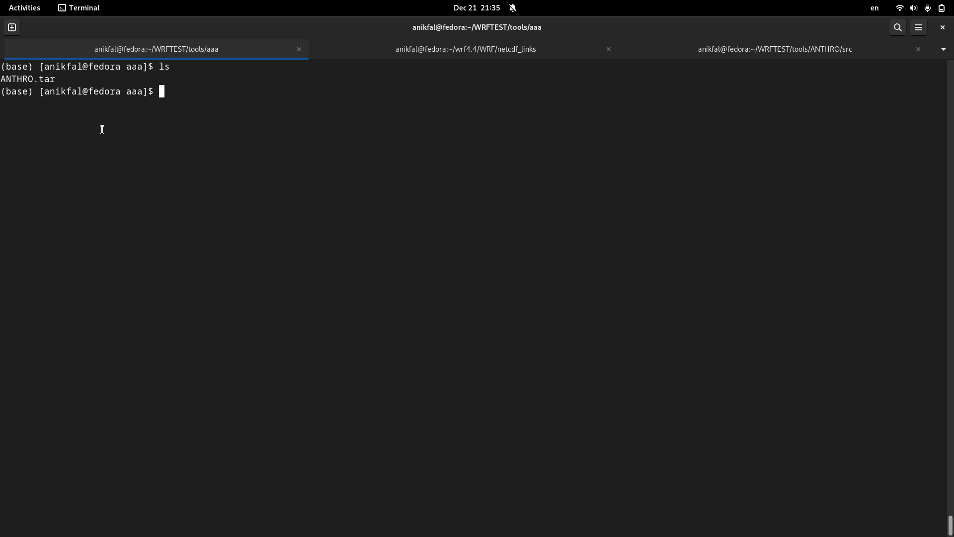
pyautogui.moveTo(318, 253)
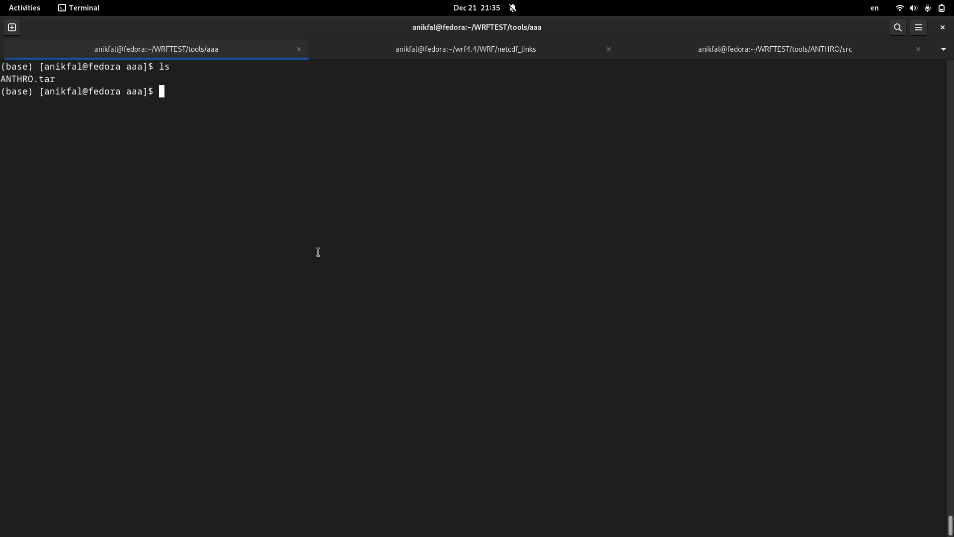
pyautogui.write('t')
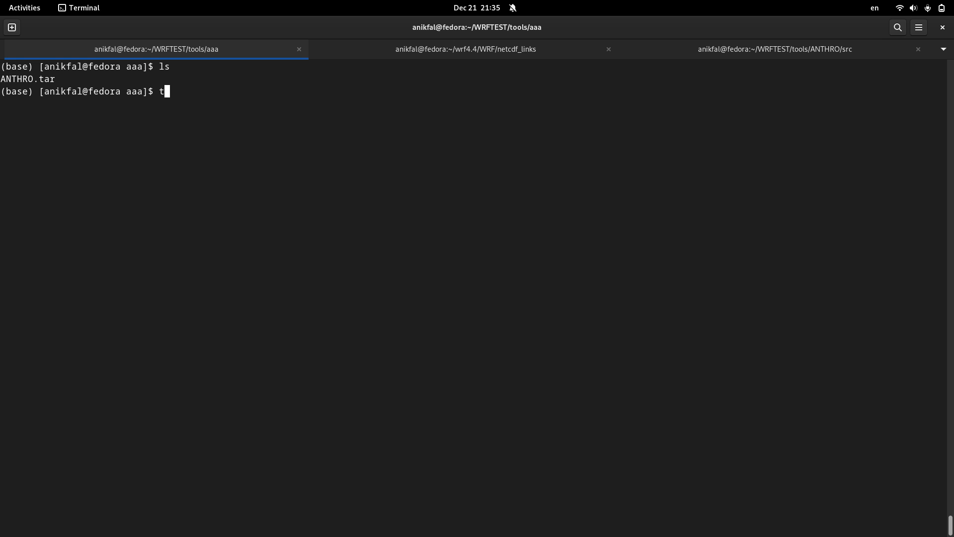
pyautogui.write('ar xf ANTHRO.tar')
pyautogui.write('ls')
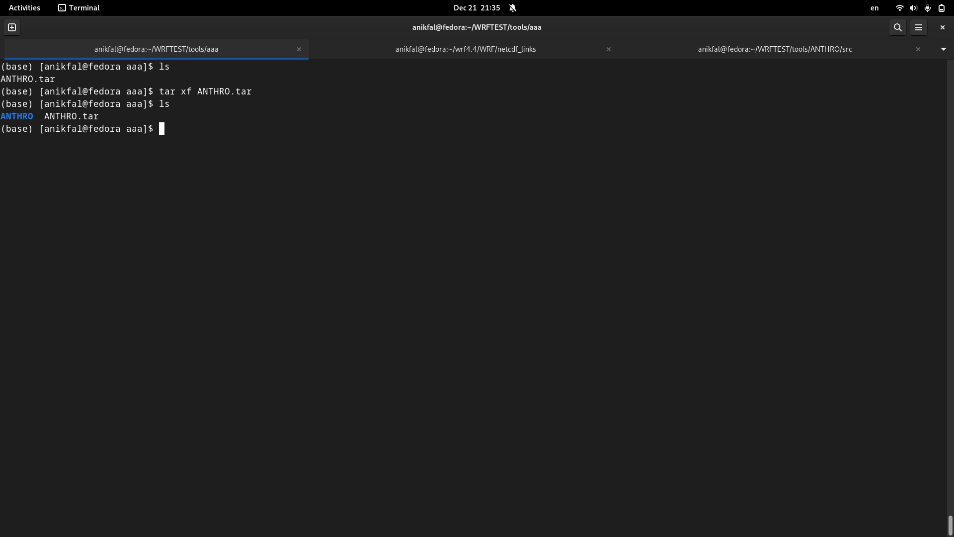
pyautogui.write('cd')
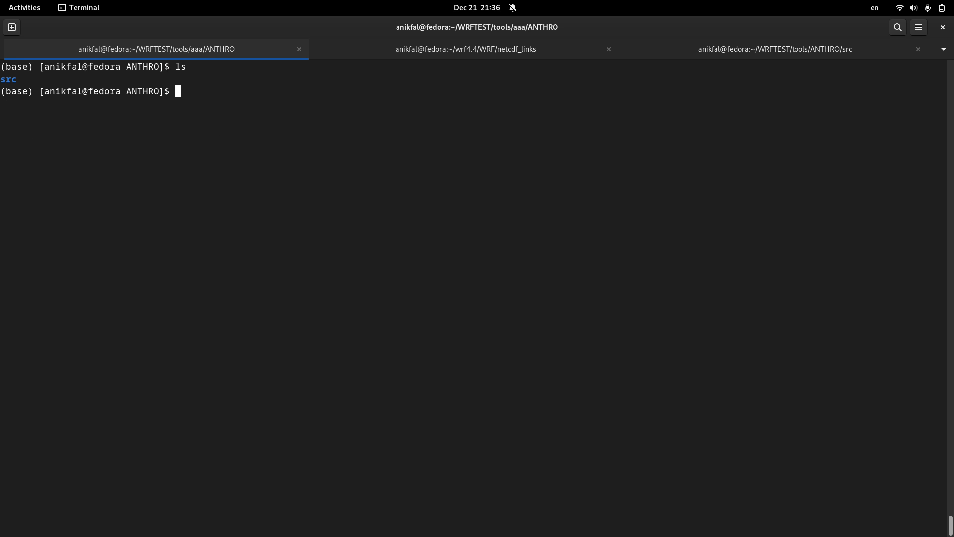
pyautogui.write('cd src/')
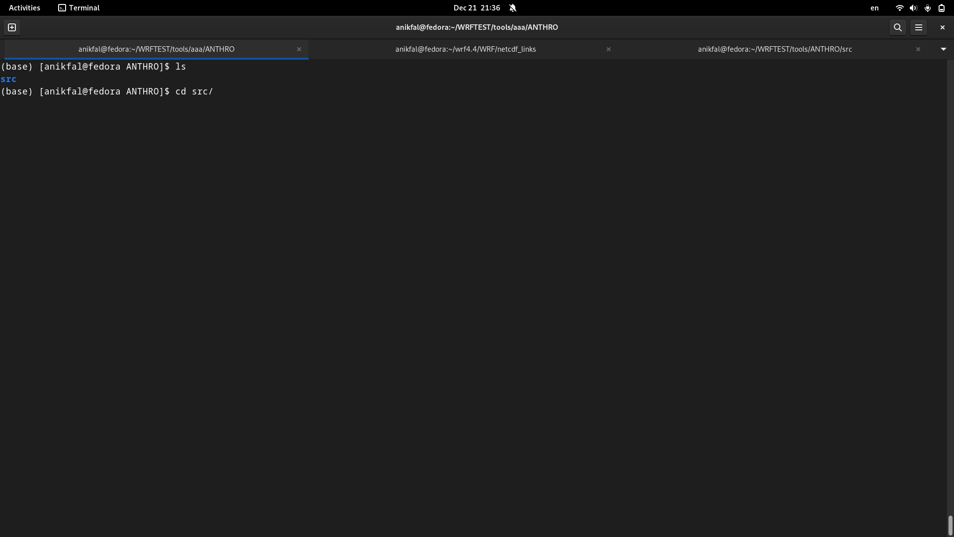
pyautogui.moveTo(298, 185)
pyautogui.write('ls')
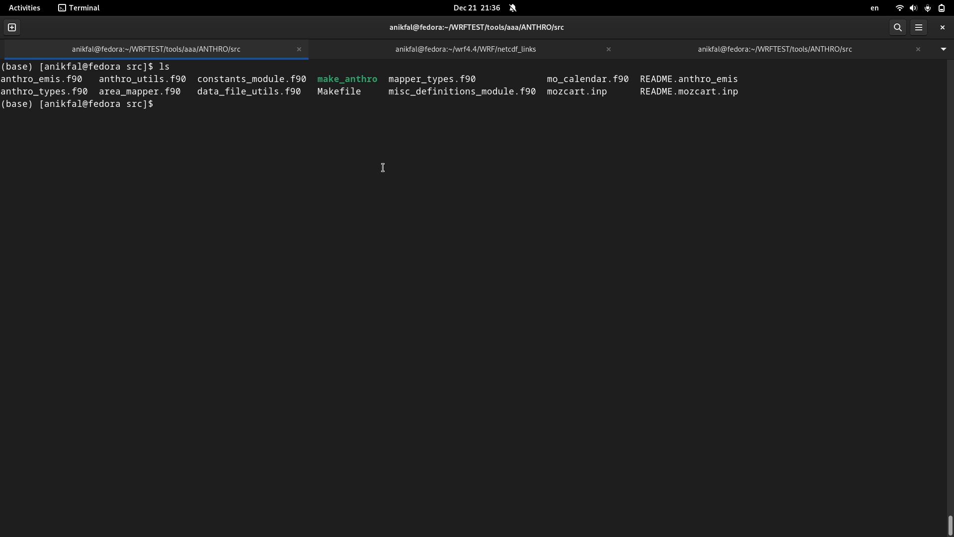
pyautogui.doubleClick(348, 79)
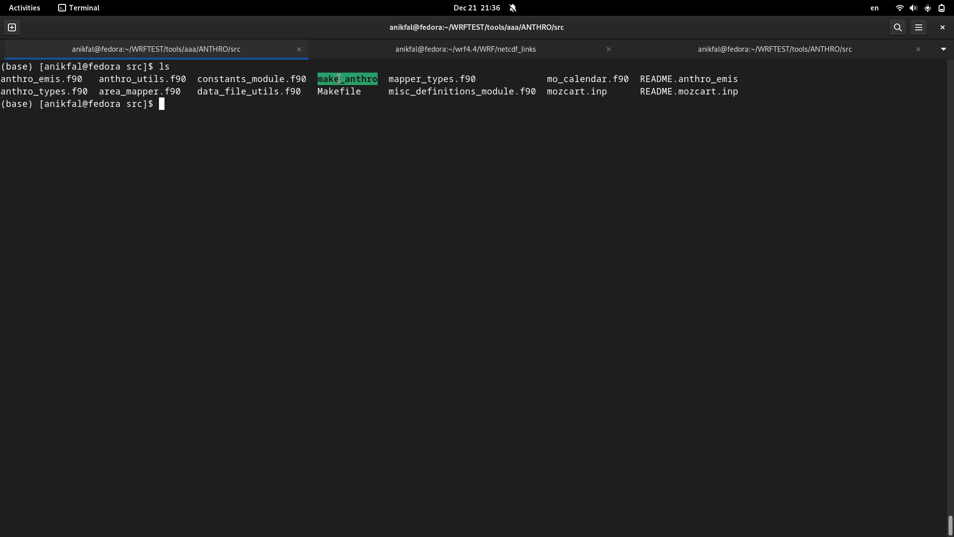
pyautogui.moveTo(350, 97)
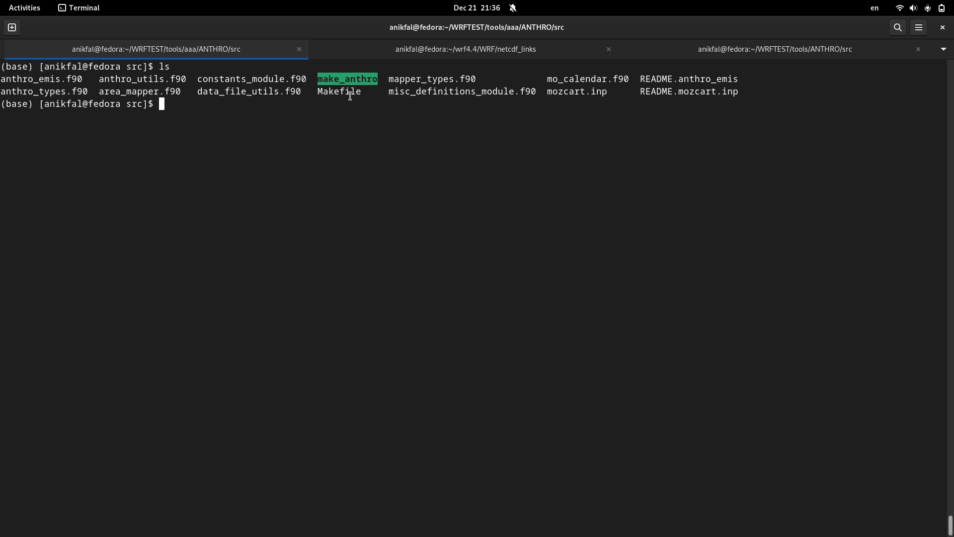
pyautogui.moveTo(358, 115)
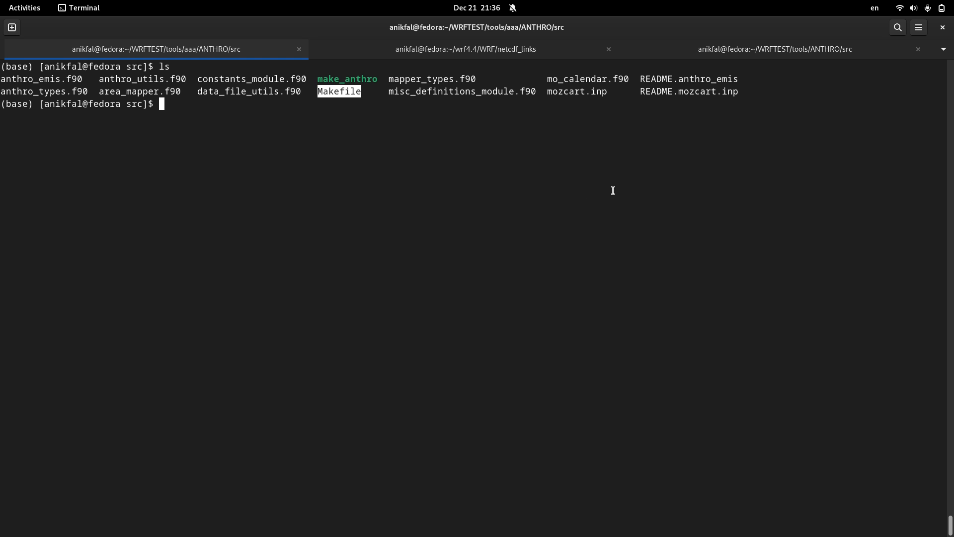
pyautogui.moveTo(703, 93)
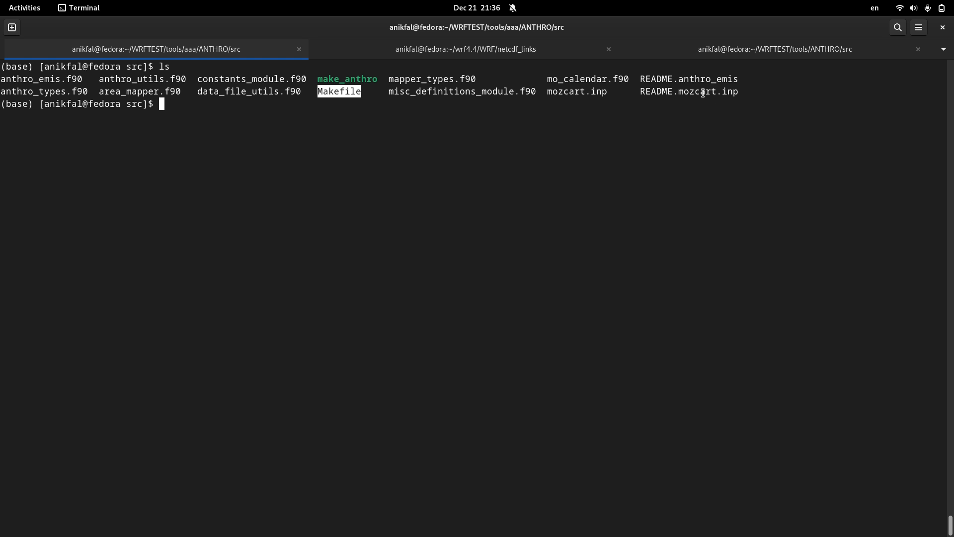
pyautogui.doubleClick(689, 92)
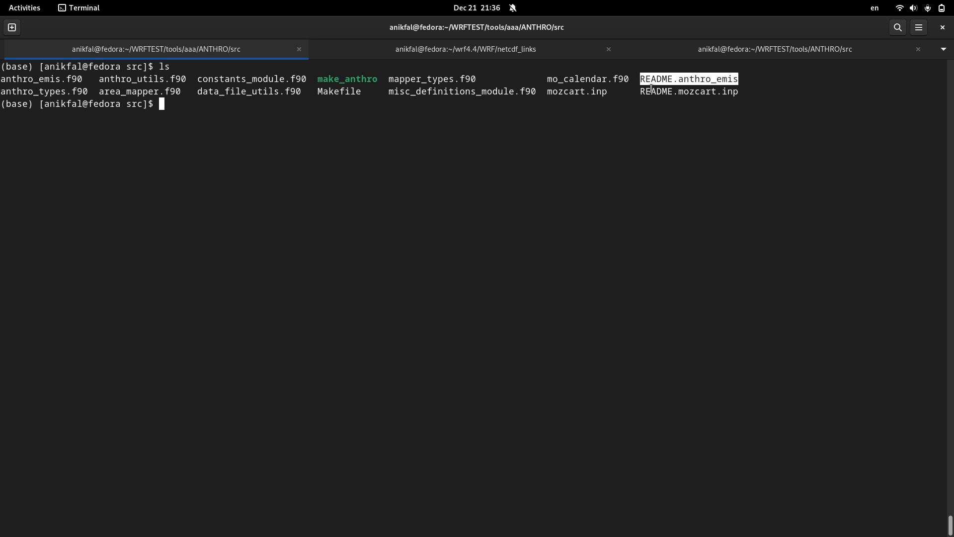
pyautogui.moveTo(668, 145)
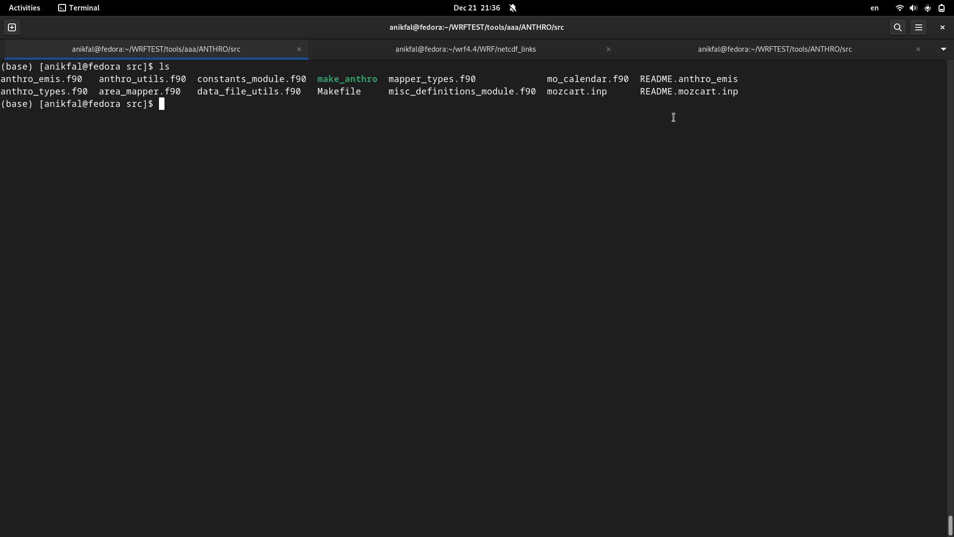
pyautogui.click(465, 49)
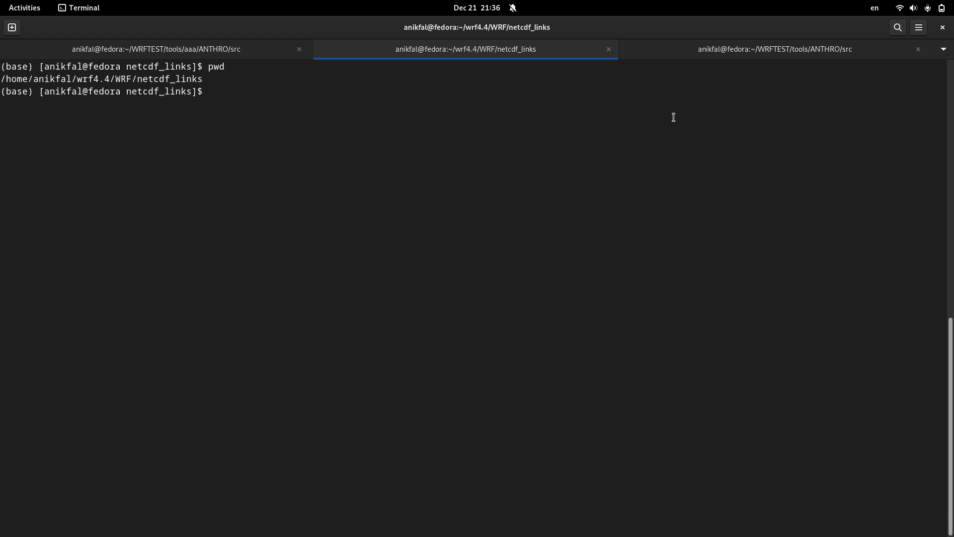
pyautogui.click(156, 49)
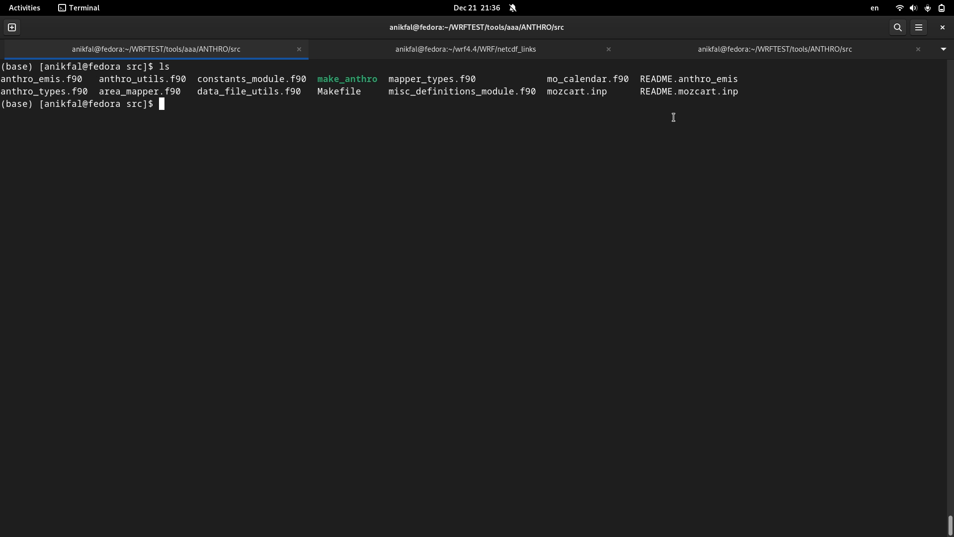
# Step: View README.anthro_emis in vi, read the Building anthro_emis section, and quit
pyautogui.write('vi README.')
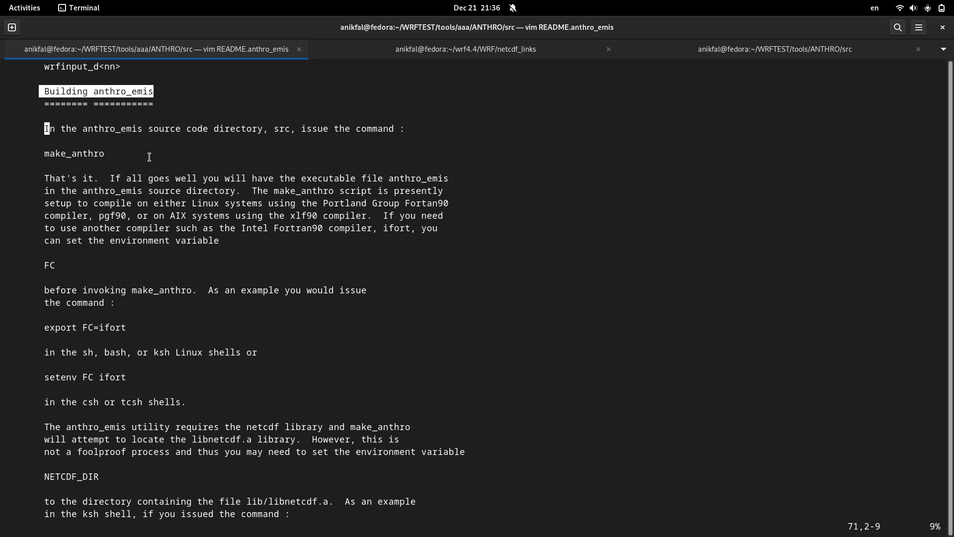
pyautogui.moveTo(132, 202)
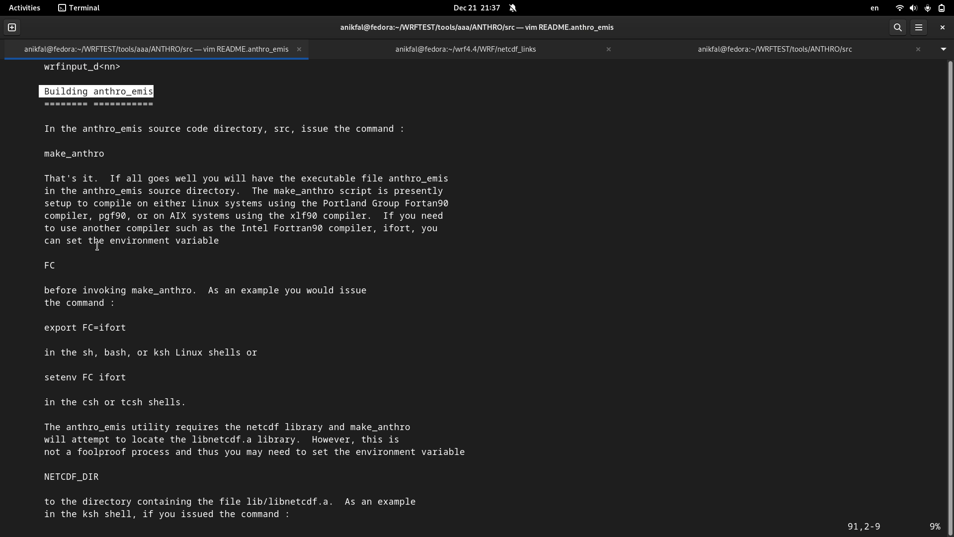
pyautogui.scroll(-3)
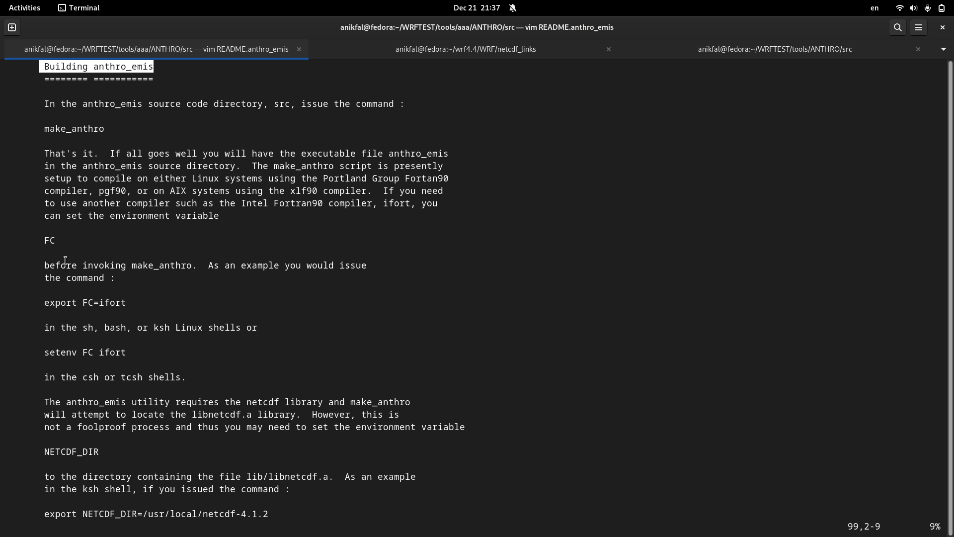
pyautogui.moveTo(84, 281)
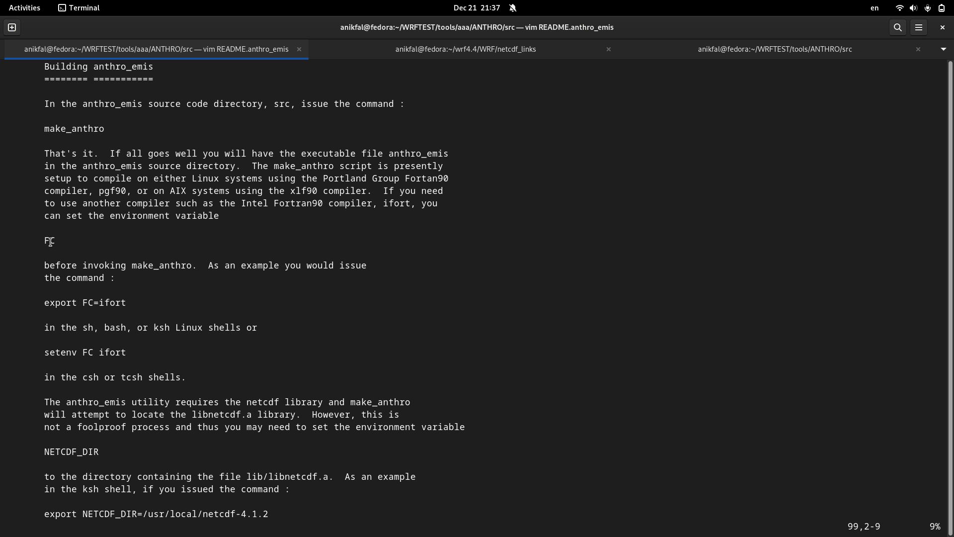
pyautogui.moveTo(157, 376)
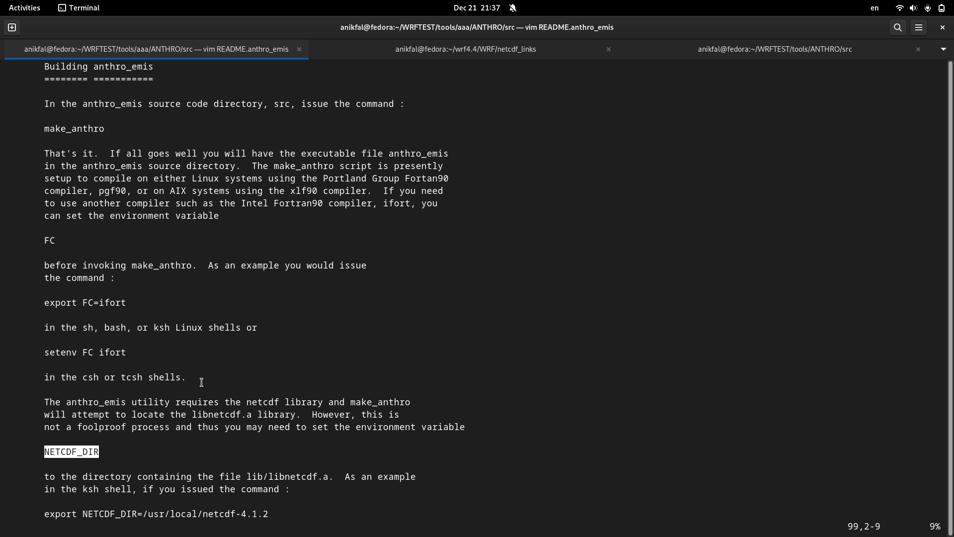
pyautogui.moveTo(199, 377)
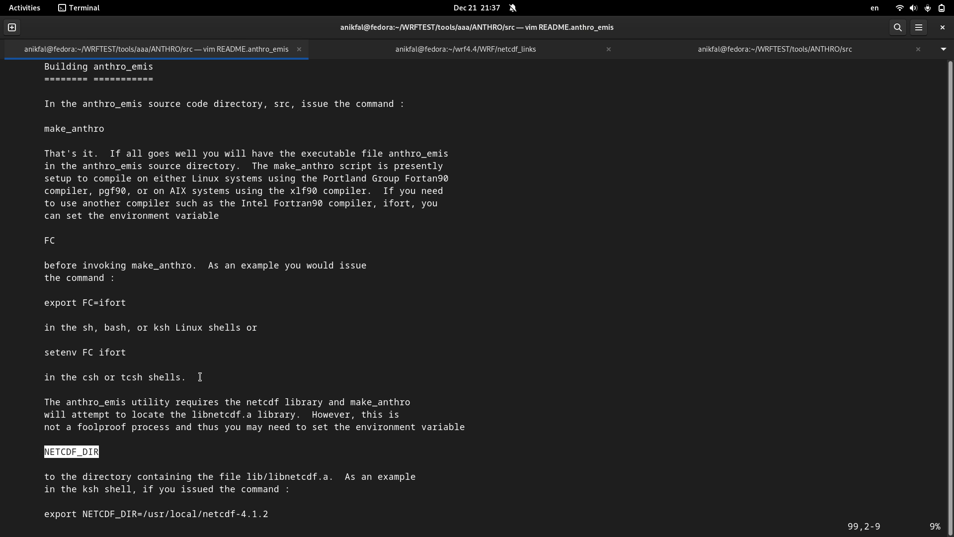
pyautogui.write(':q')
pyautogui.write('export FC')
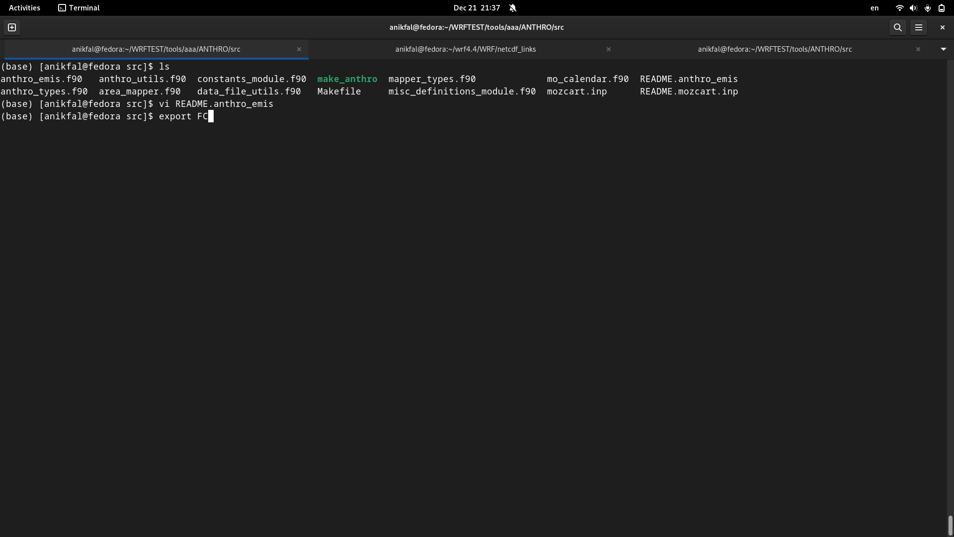
# Step: Export FC=gfotran and start the export NETCDF_DIR= command
pyautogui.write('=g')
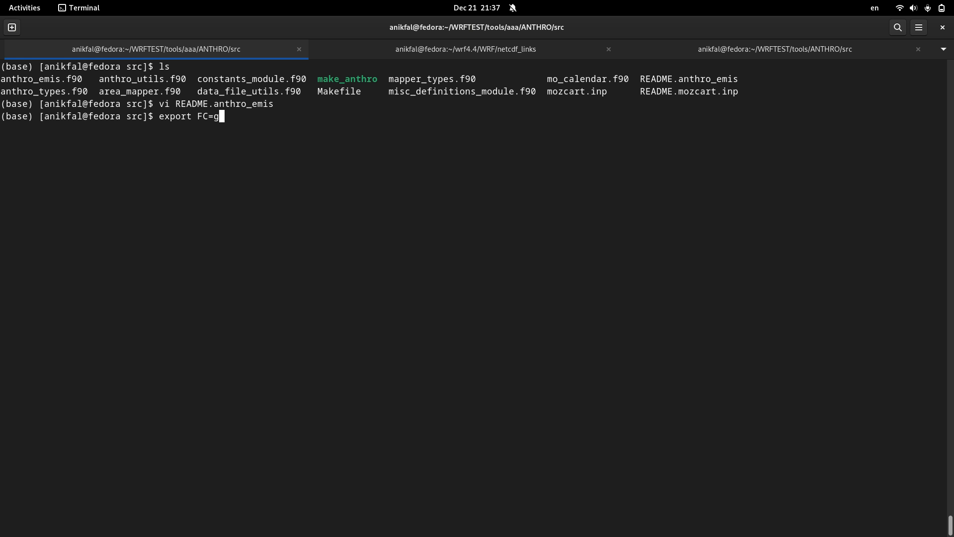
pyautogui.write('fotran')
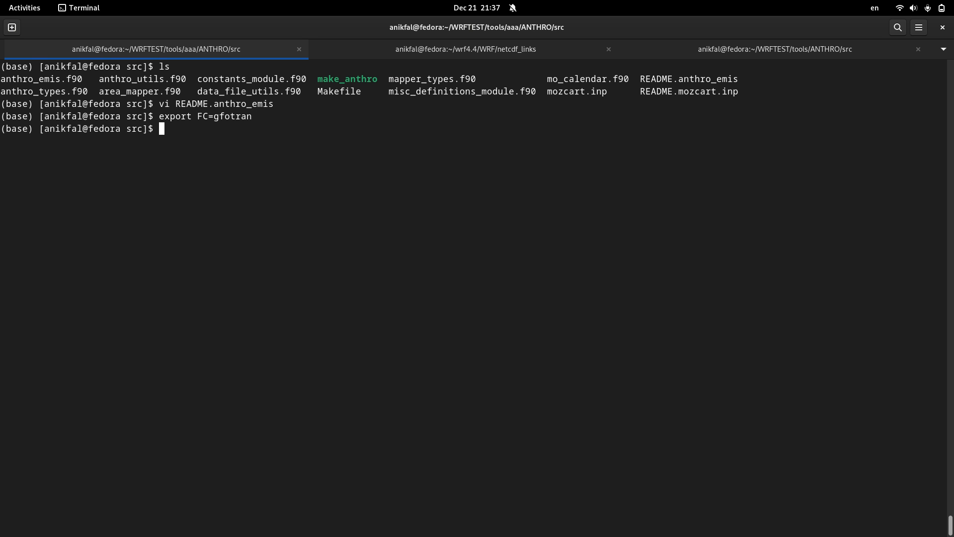
pyautogui.write('export FC=g')
pyautogui.write('export NET')
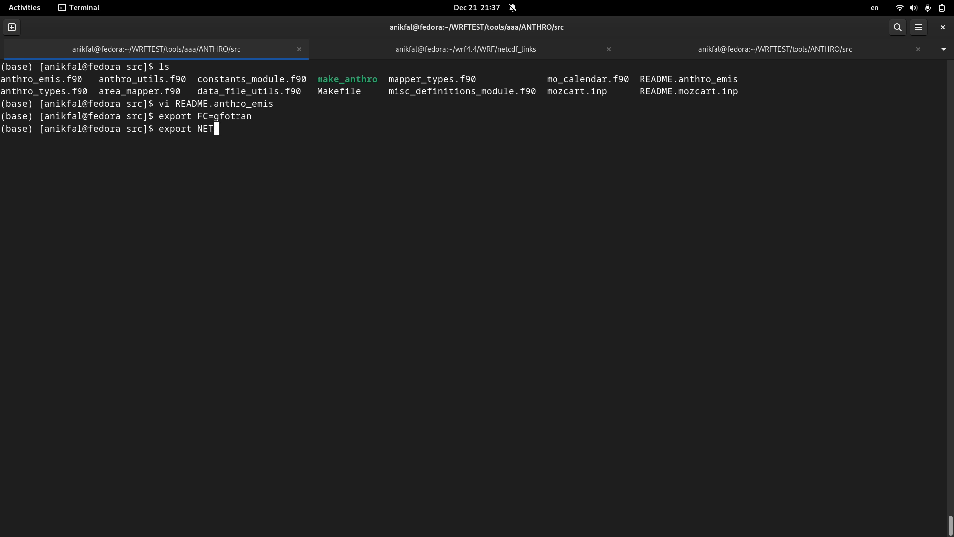
pyautogui.write('CDF-DIR')
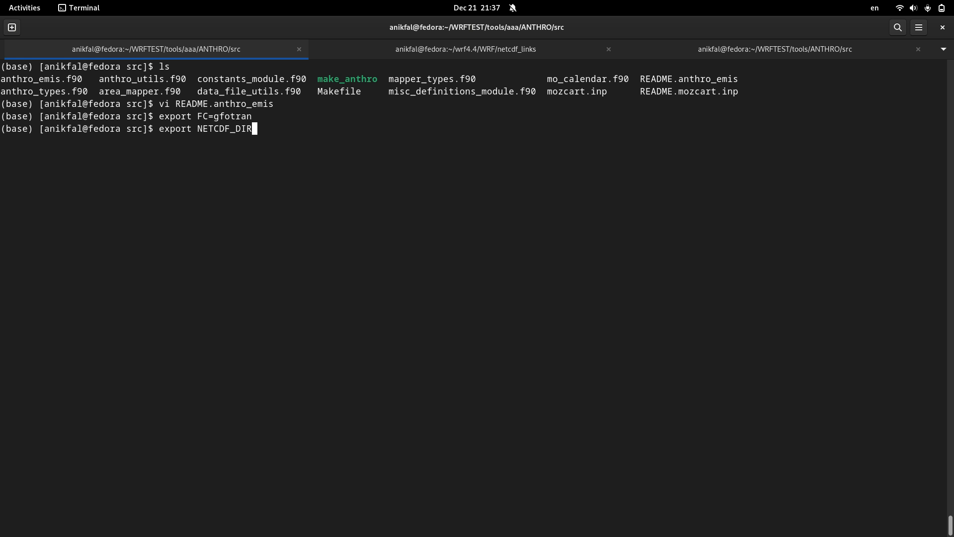
pyautogui.write('=')
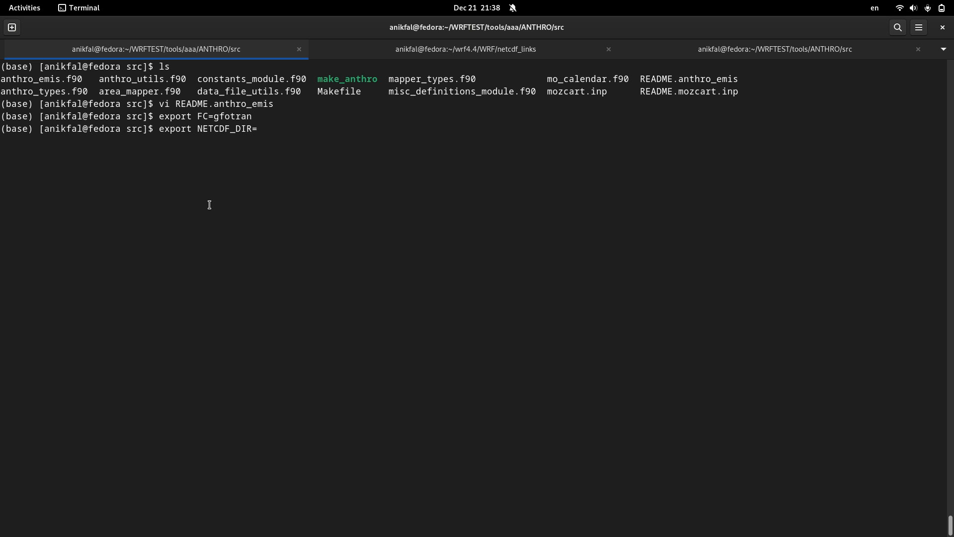
pyautogui.moveTo(208, 201)
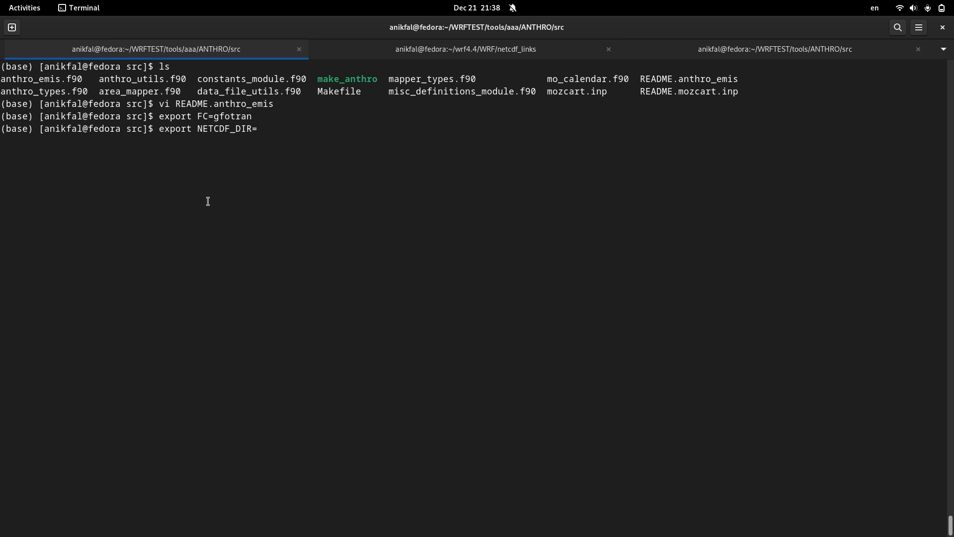
pyautogui.moveTo(421, 55)
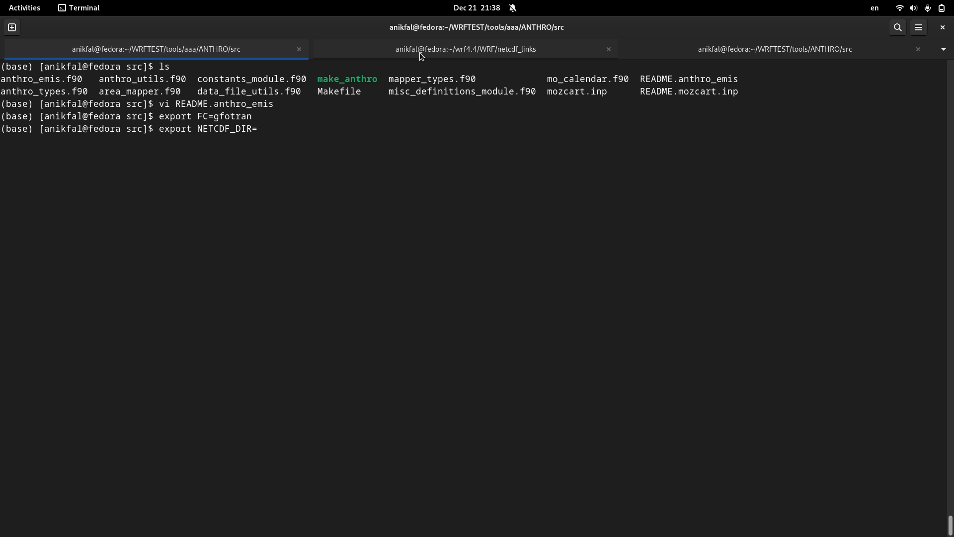
# Step: Copy the path from the netcdf_links session and export NETCDF_DIR=/home/anikfal/wrf4.4/WRF/netcdf_links
pyautogui.click(465, 49)
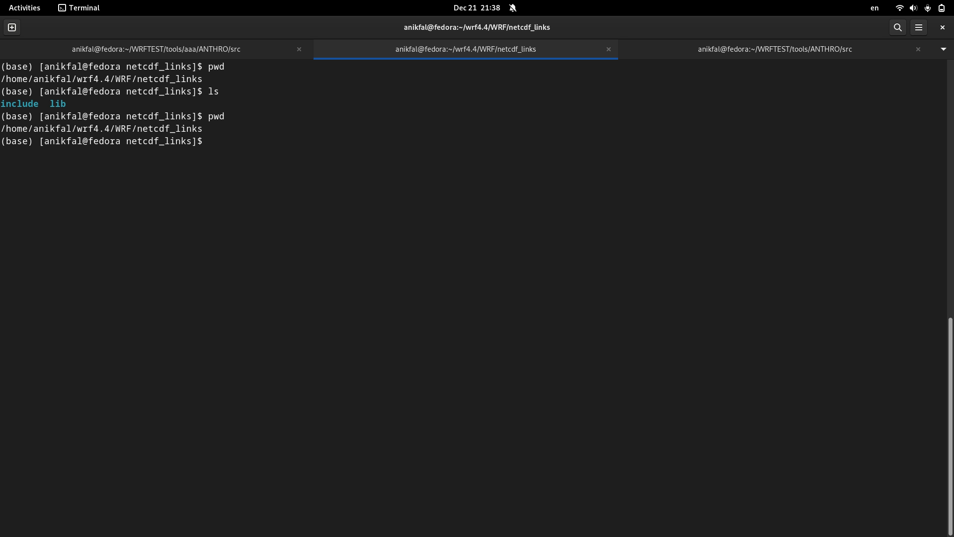
pyautogui.rightClick(173, 131)
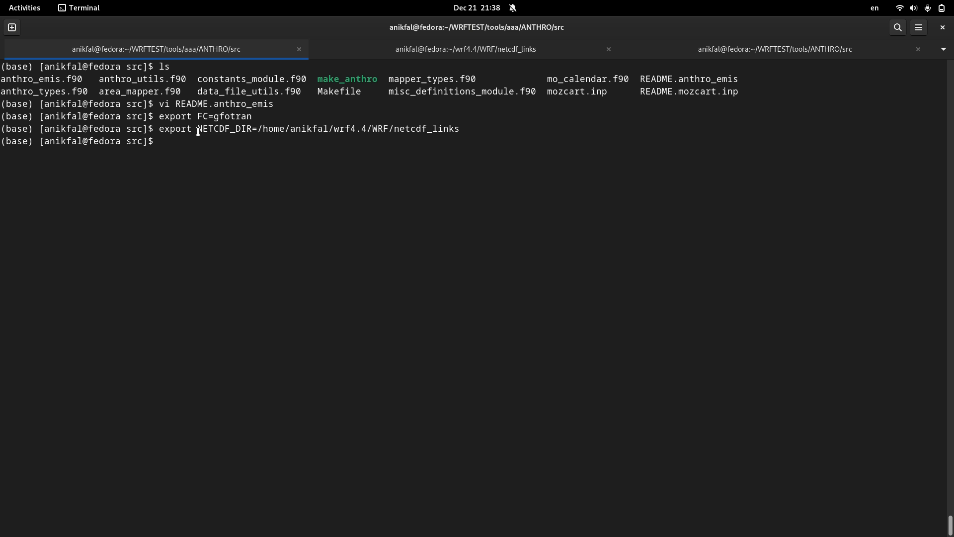
pyautogui.moveTo(328, 196)
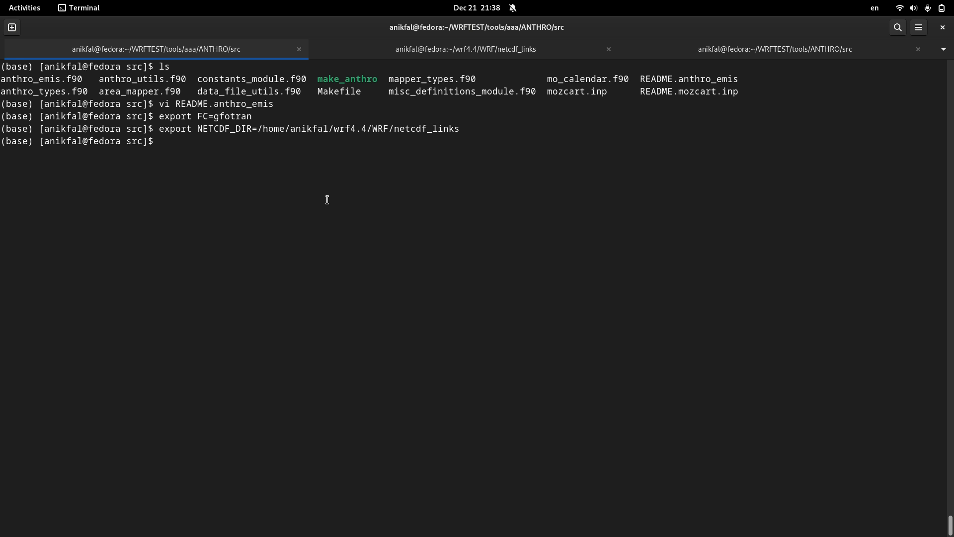
pyautogui.write('vi Makefile')
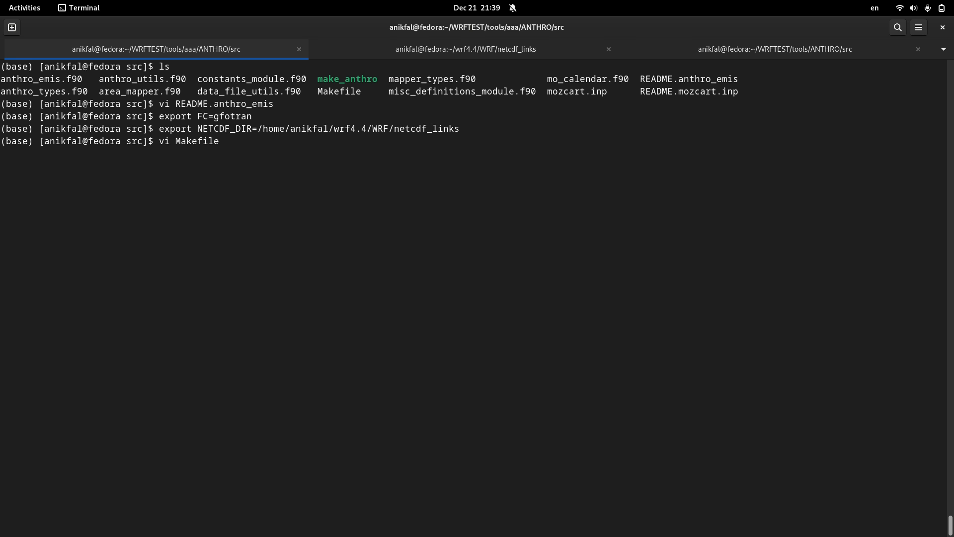
# Step: View the Makefile's gfortran FFLAGS in vi, then check the other ANTHRO copy's -fallow flags
pyautogui.press('Return')
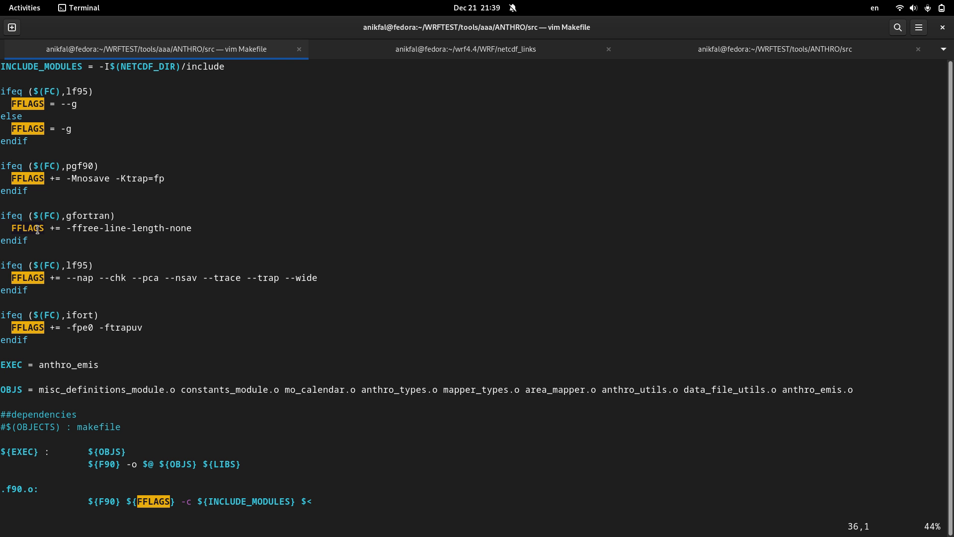
pyautogui.moveTo(76, 240)
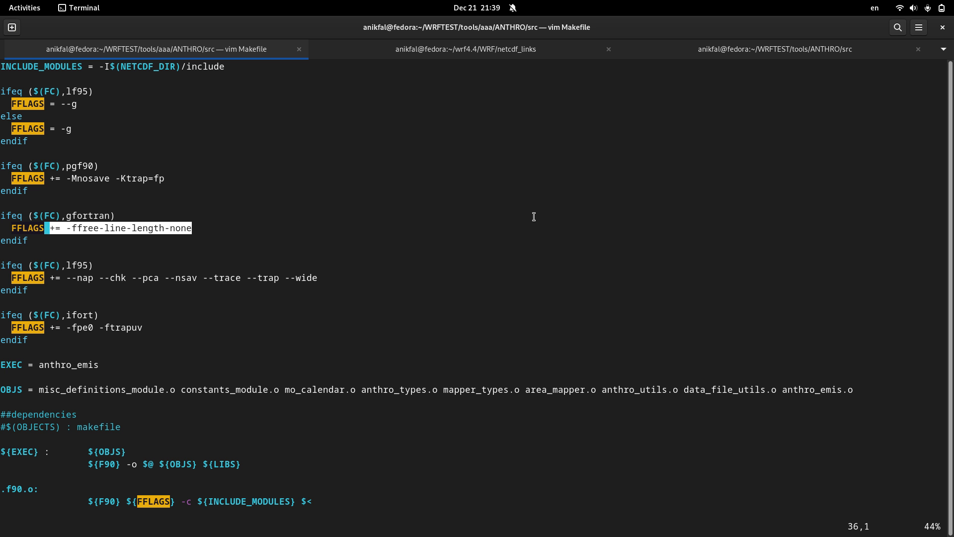
pyautogui.moveTo(556, 183)
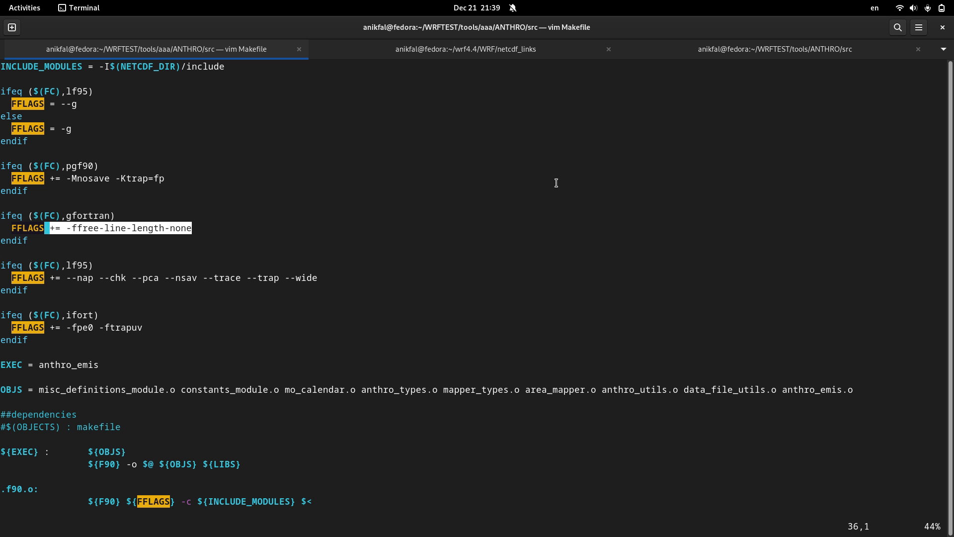
pyautogui.click(774, 49)
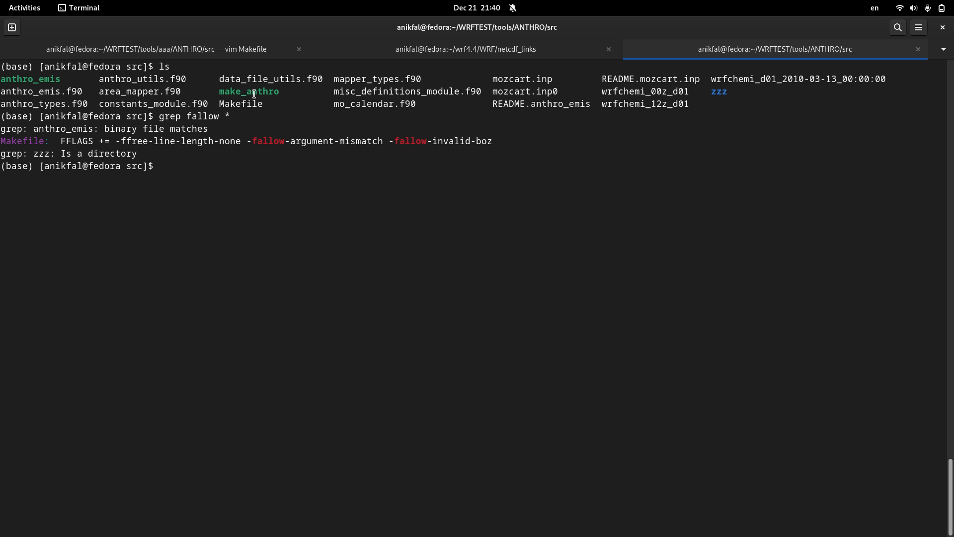
pyautogui.moveTo(344, 145)
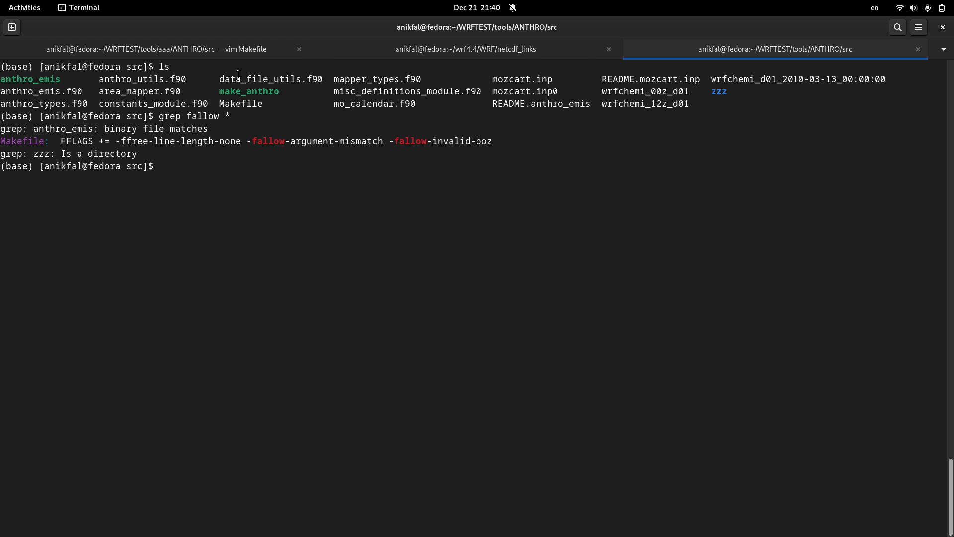
# Step: Return to the vim session editing the aaa ANTHRO Makefile
pyautogui.click(157, 49)
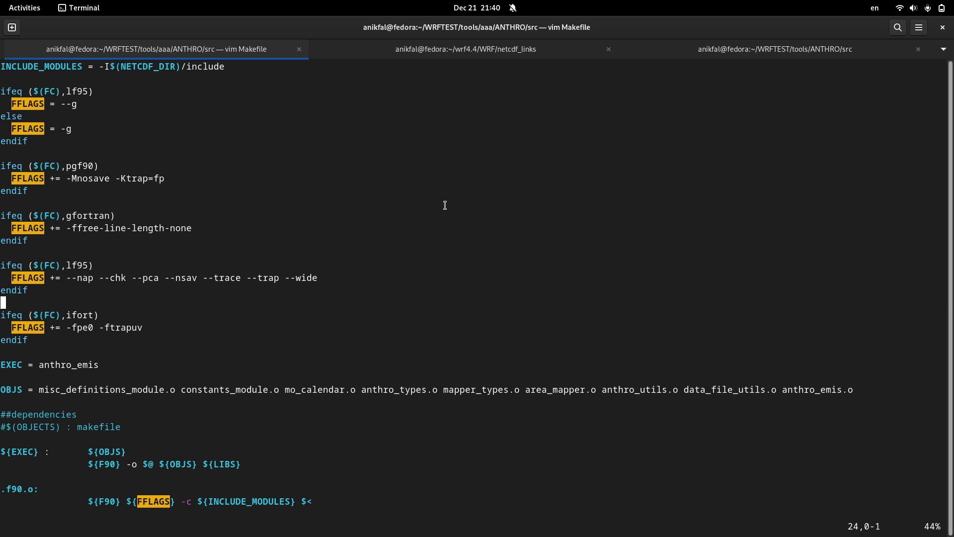
# Step: Append -fallow-argument-mismatch -fallow-invalid-boz to the gfortran FFLAGS line and save with :wq
pyautogui.press('i')
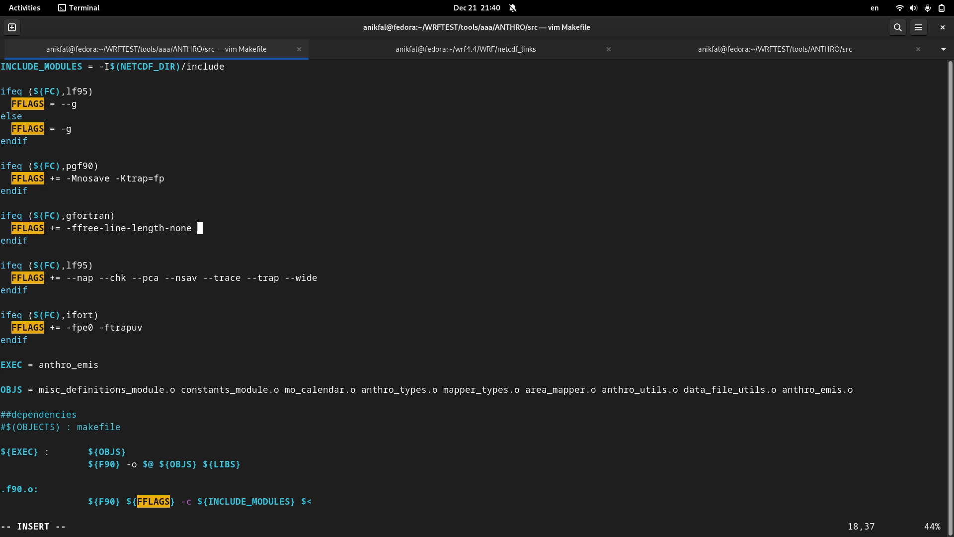
pyautogui.write('-fallow-argument-mismatch -fallow-invalid-boz')
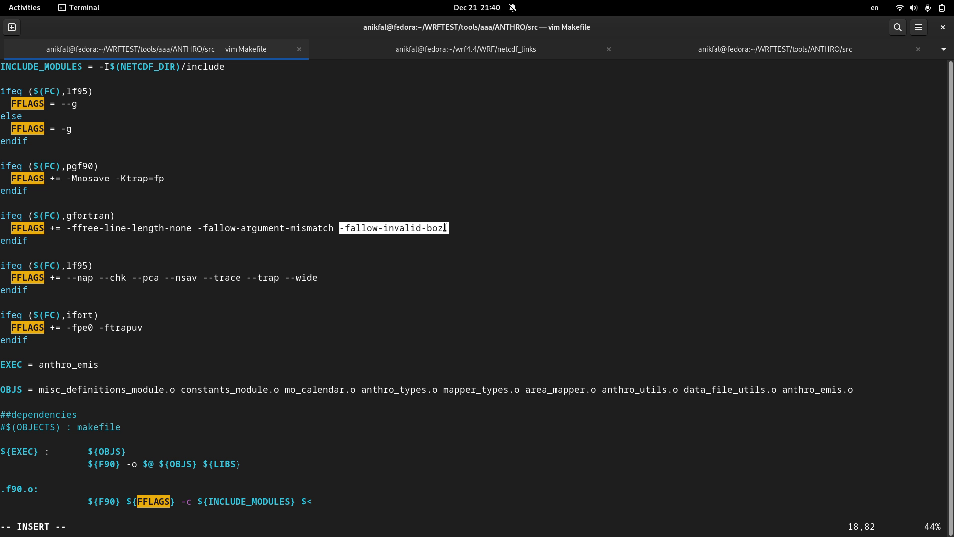
pyautogui.press('Escape')
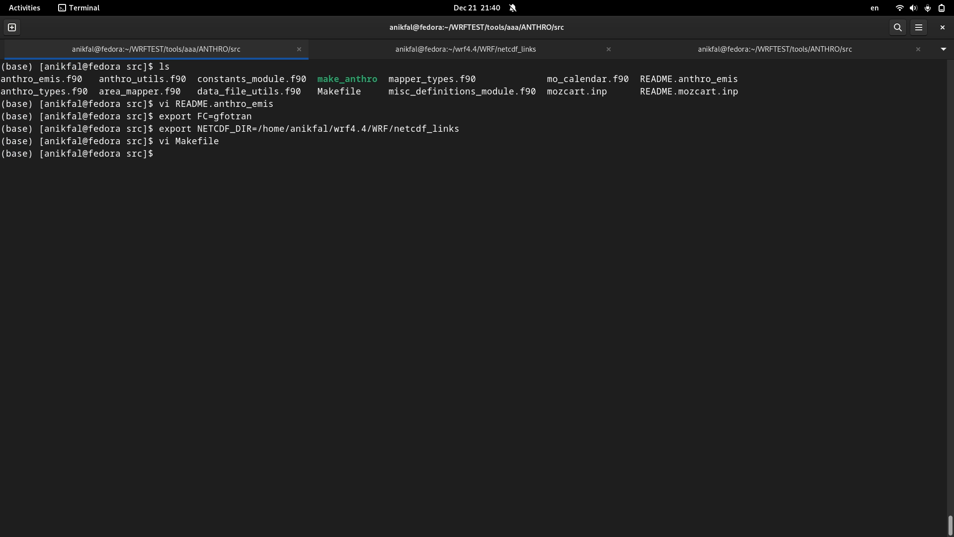
# Step: Run ./make_anthro, then csh make_anthro, hitting the 'Can't find fortran compiler gfotran' error
pyautogui.write('ma')
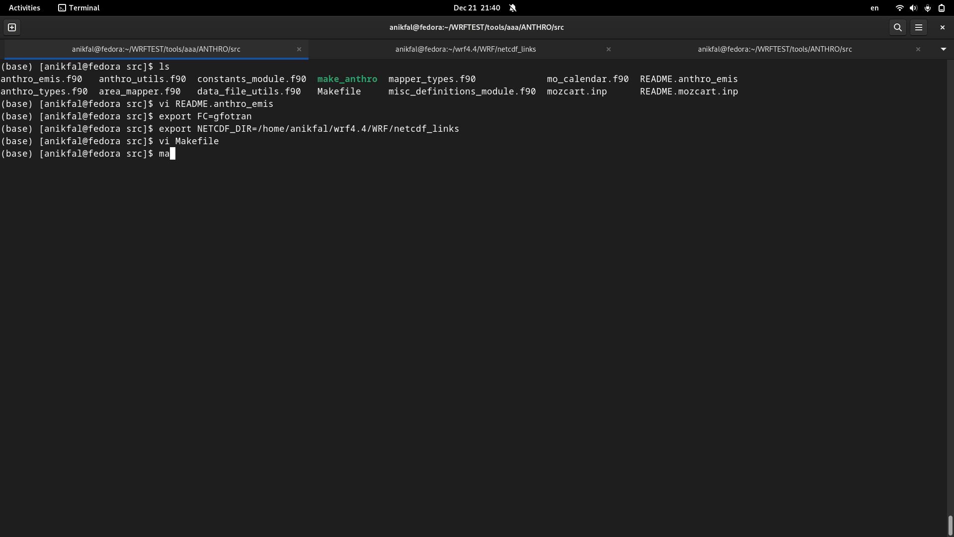
pyautogui.write('ke_')
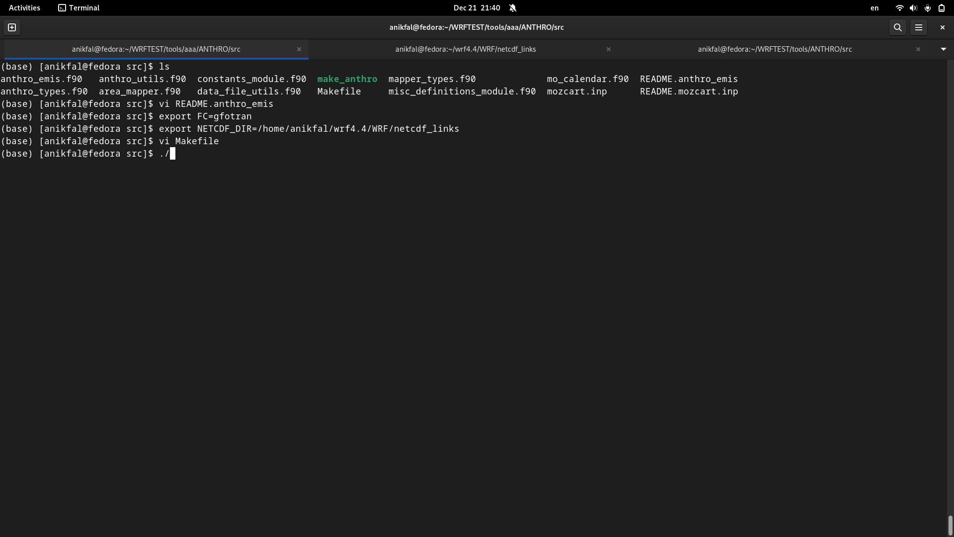
pyautogui.write('make_anthro')
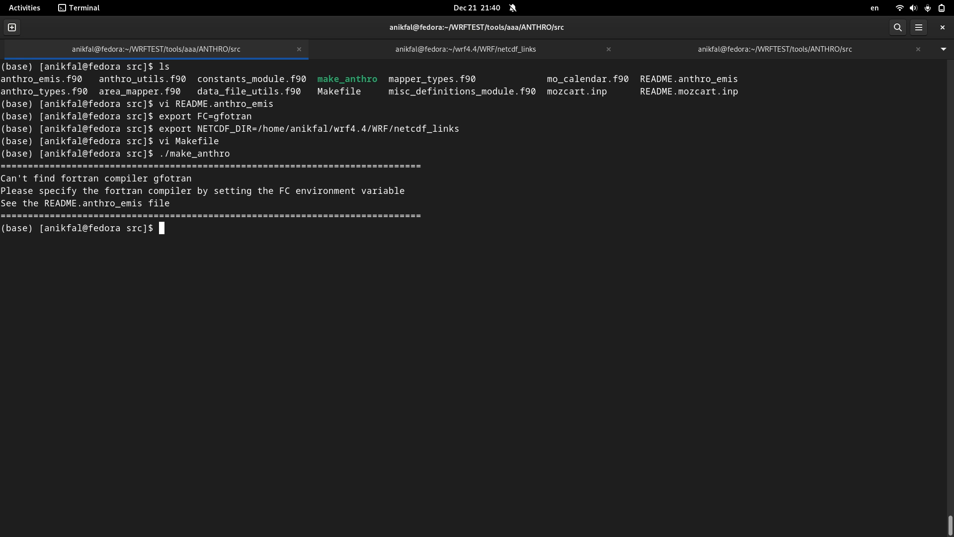
pyautogui.write('csc')
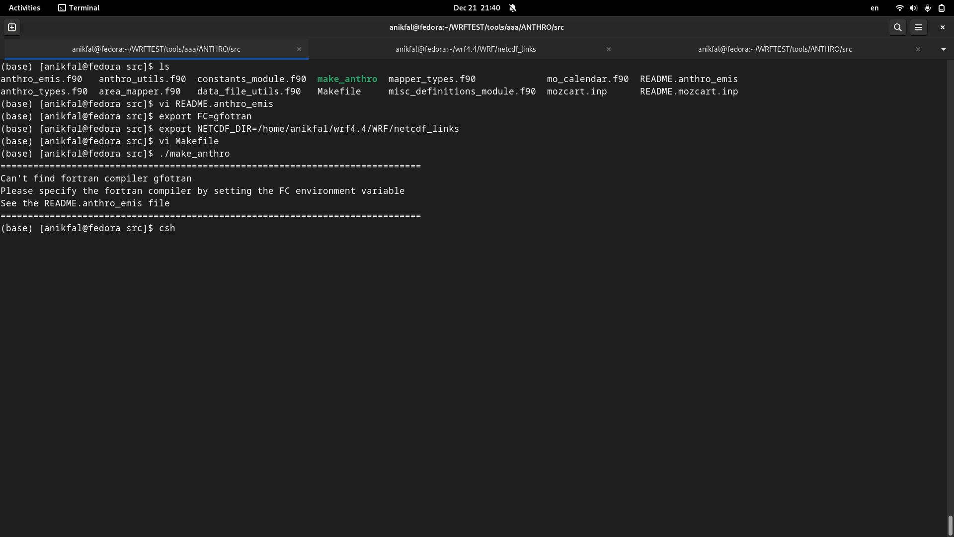
pyautogui.write('make_anthro')
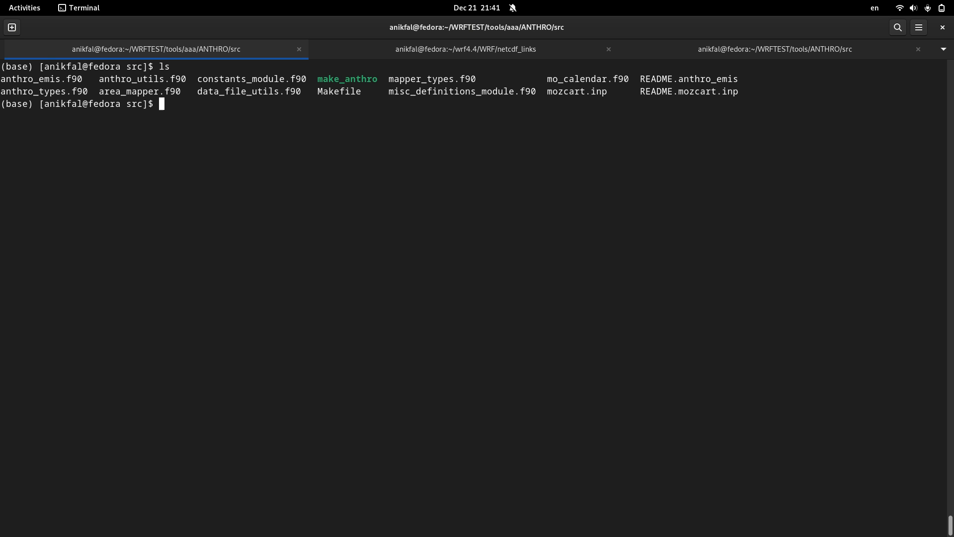
# Step: Inspect make_anthro in vi, rerun it with csh, and begin an export to fix FC
pyautogui.write('vi ma')
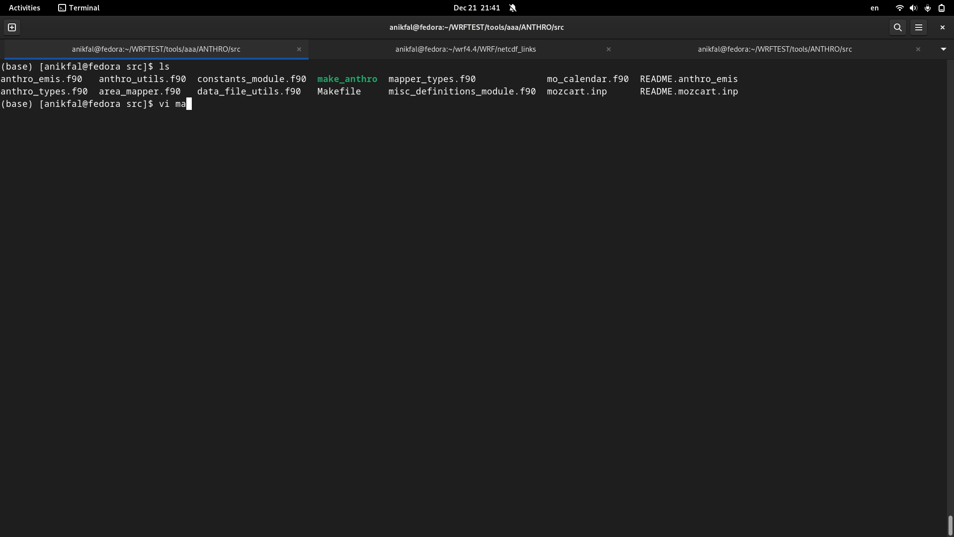
pyautogui.write('ke_anthro')
pyautogui.write('cs')
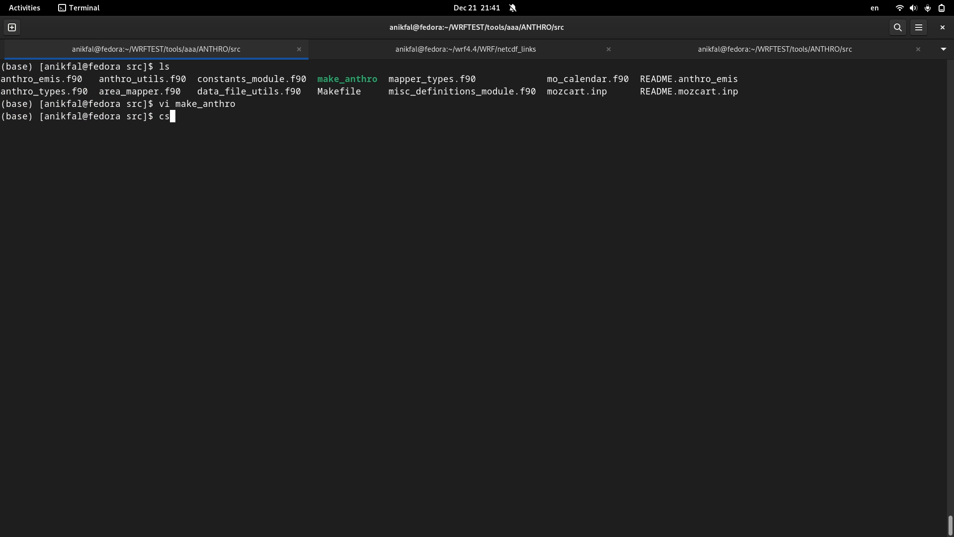
pyautogui.write('h')
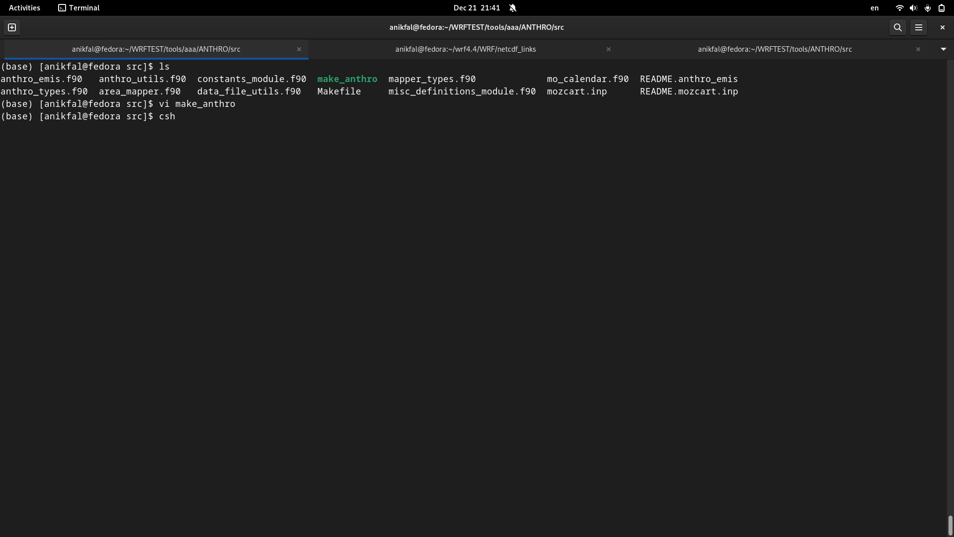
pyautogui.write('make_anthro')
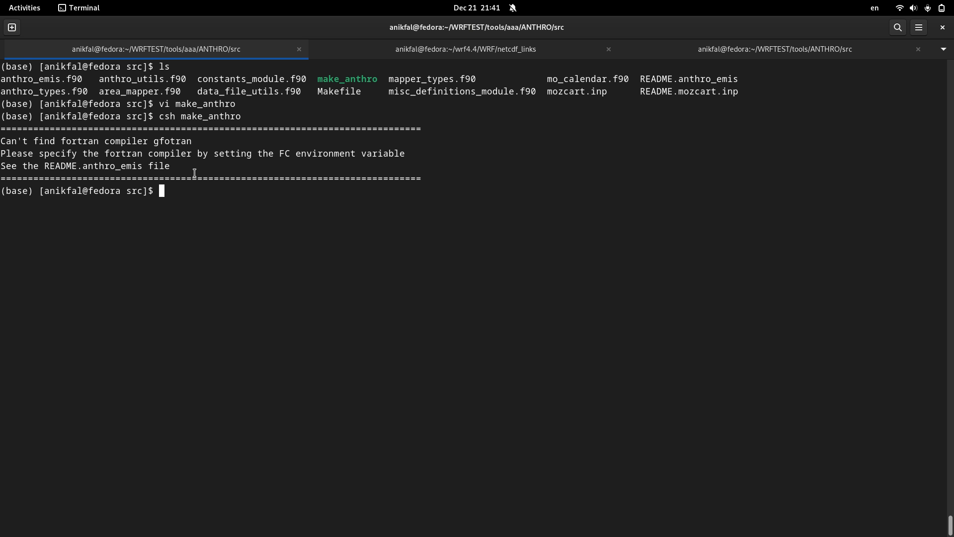
pyautogui.write('export')
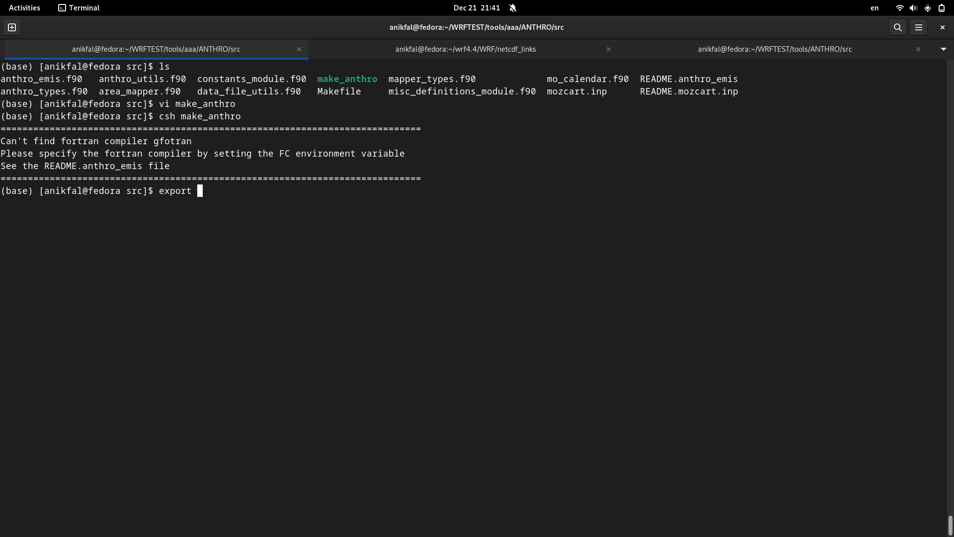
# Step: Export FC=gfortran, rerun csh make_anthro, and confirm anthro_emis with ls
pyautogui.write('FC=')
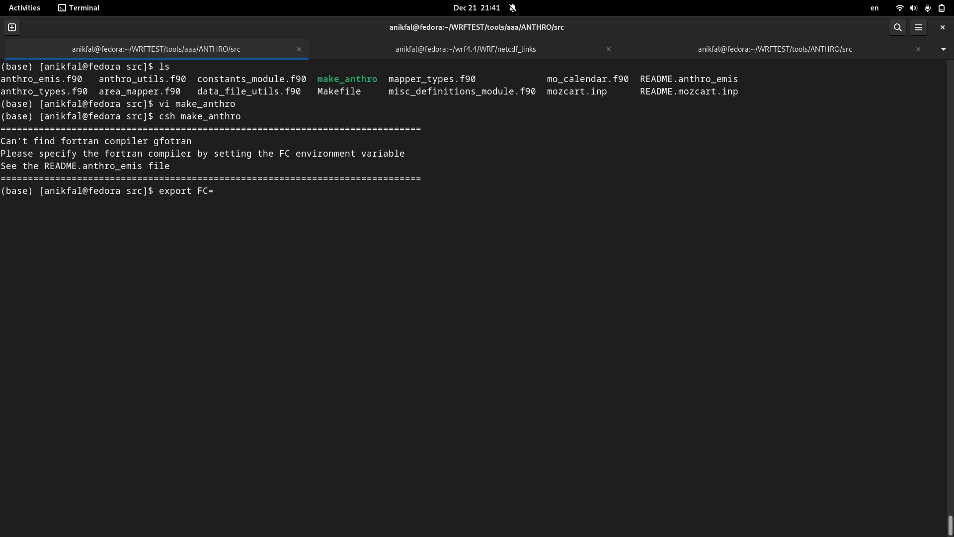
pyautogui.write('gfortran')
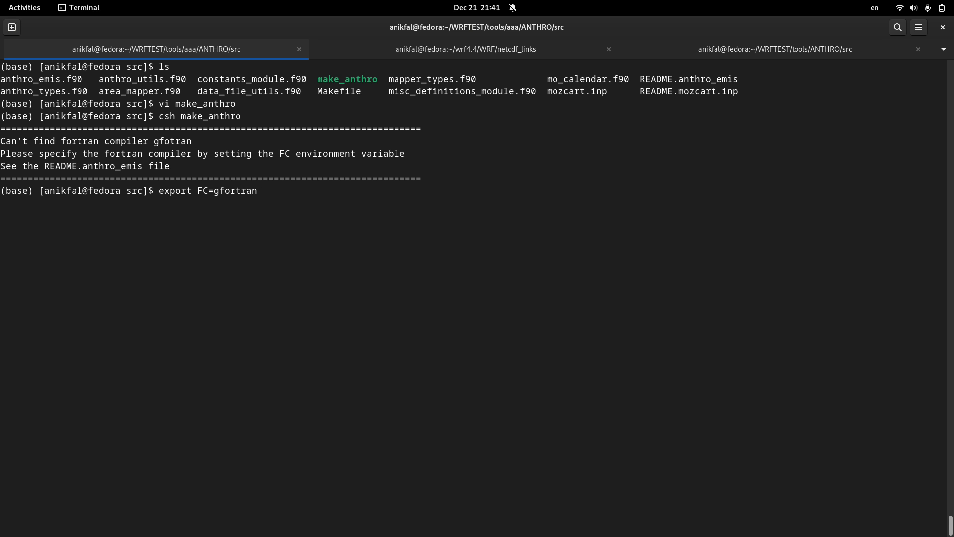
pyautogui.write('csh make_anthro')
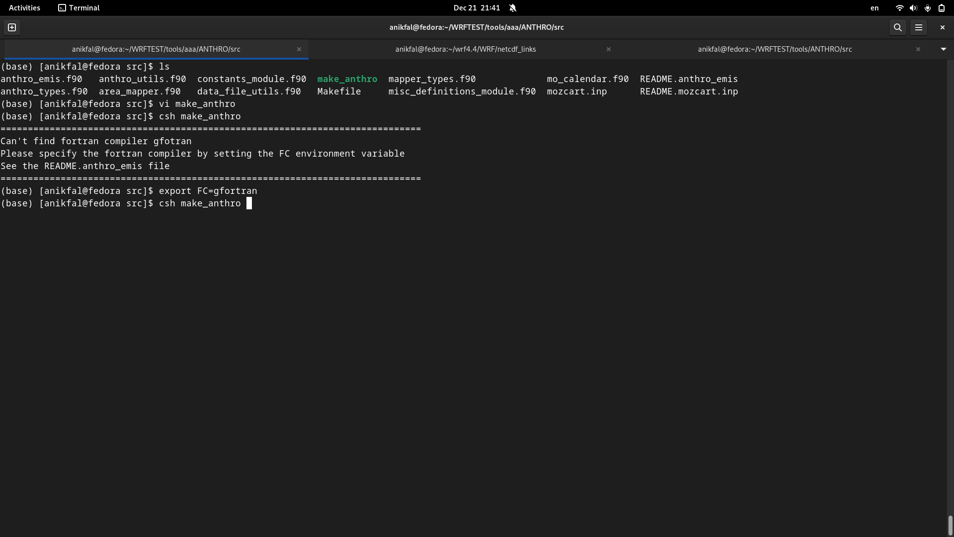
pyautogui.press('Return')
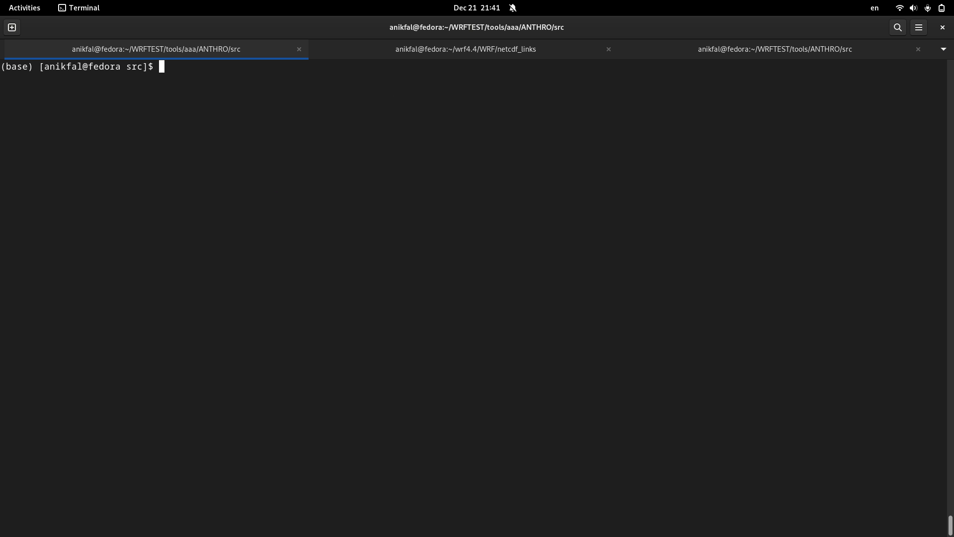
pyautogui.write('ls')
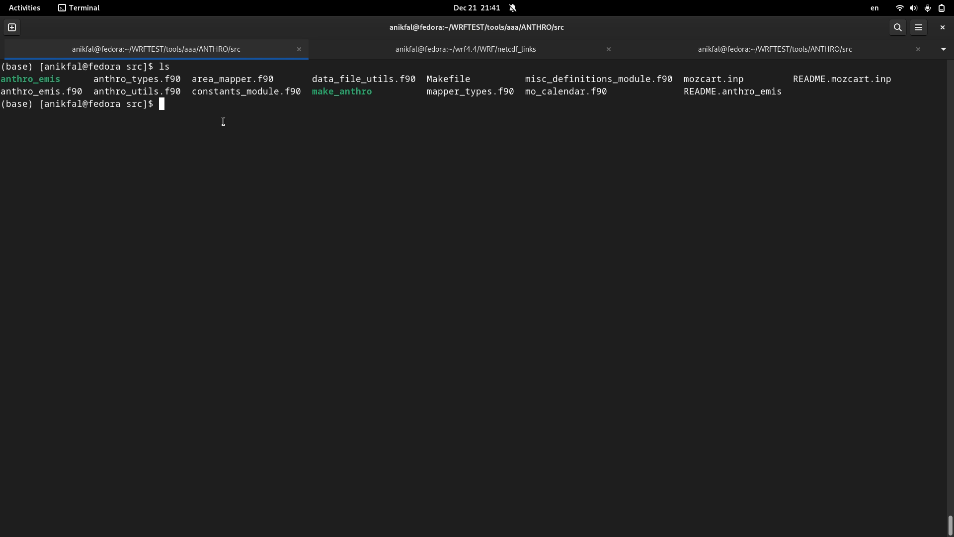
pyautogui.doubleClick(30, 78)
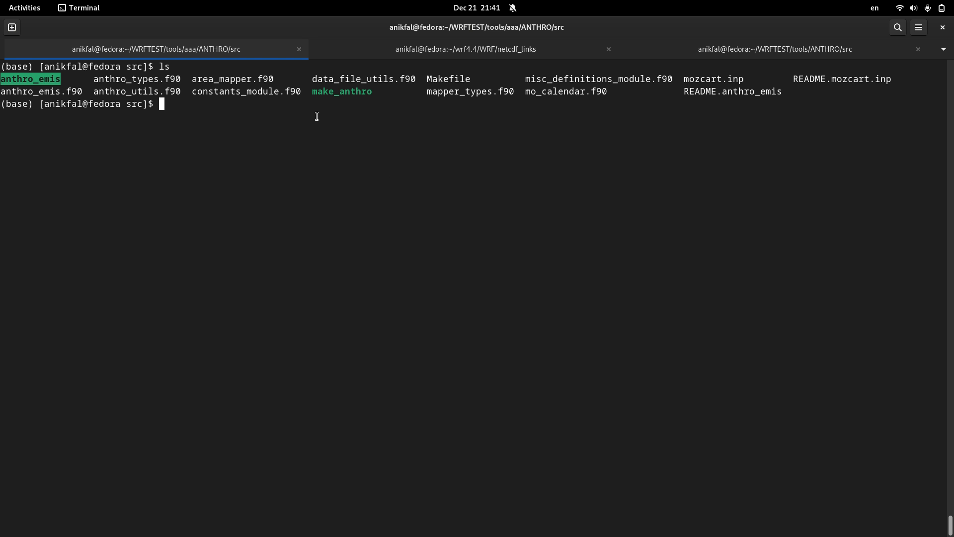